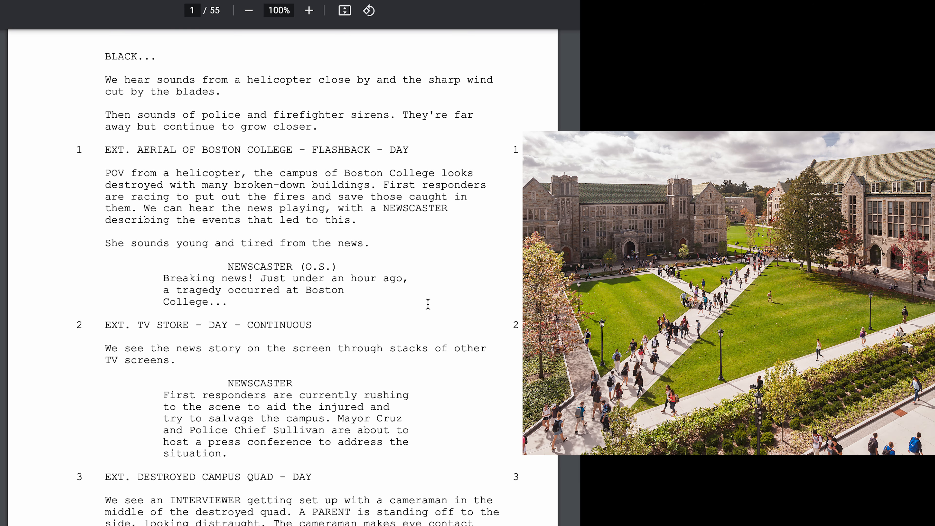
pyautogui.scroll(-3)
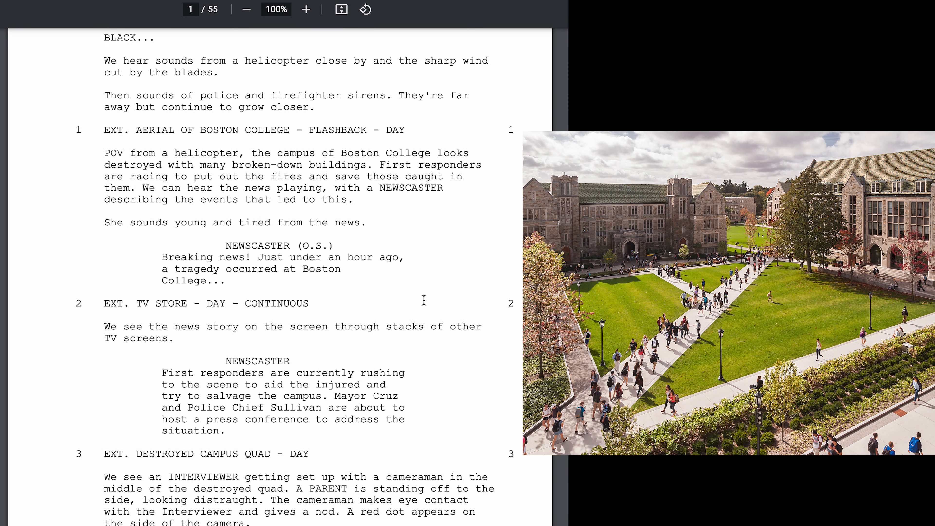
pyautogui.scroll(-3)
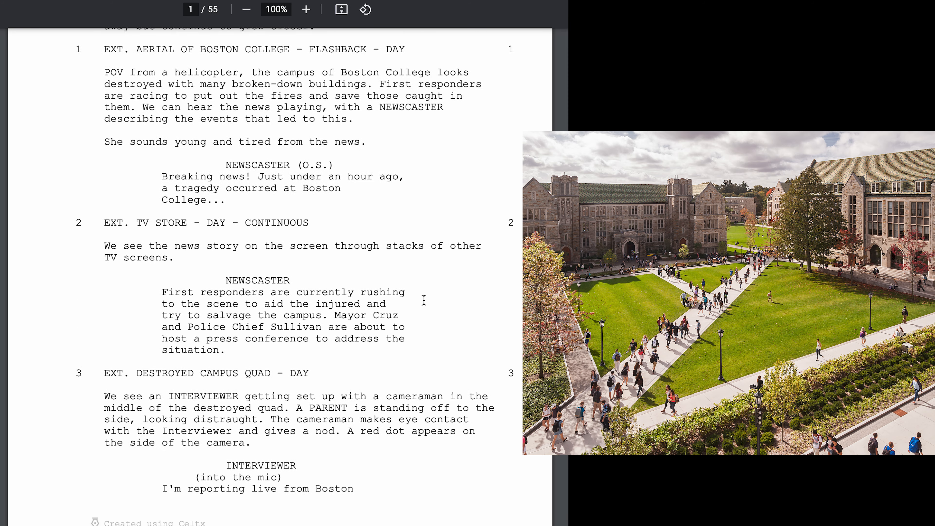
pyautogui.scroll(-3)
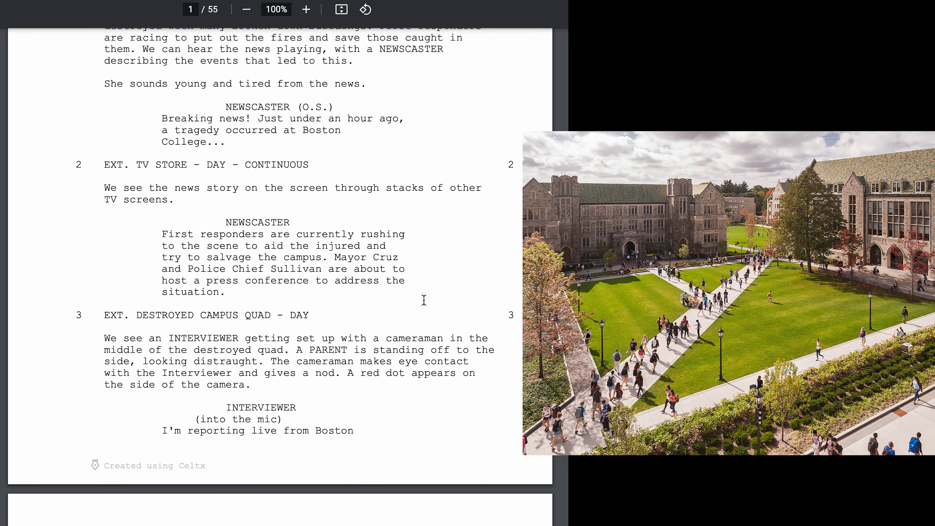
pyautogui.scroll(-3)
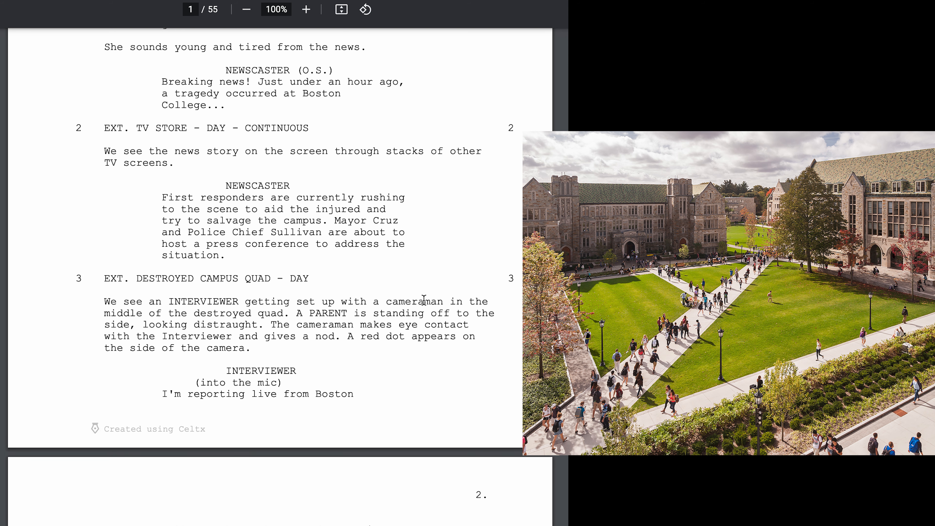
pyautogui.scroll(-3)
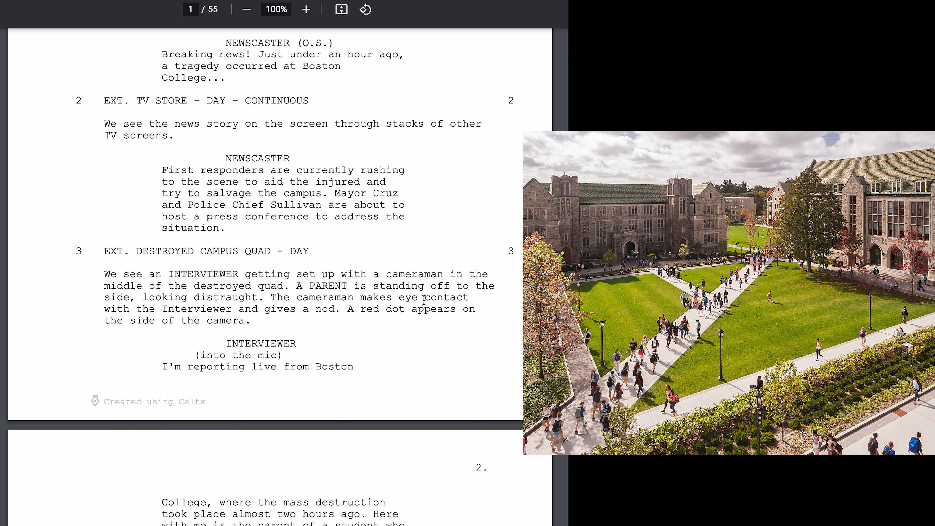
pyautogui.scroll(3)
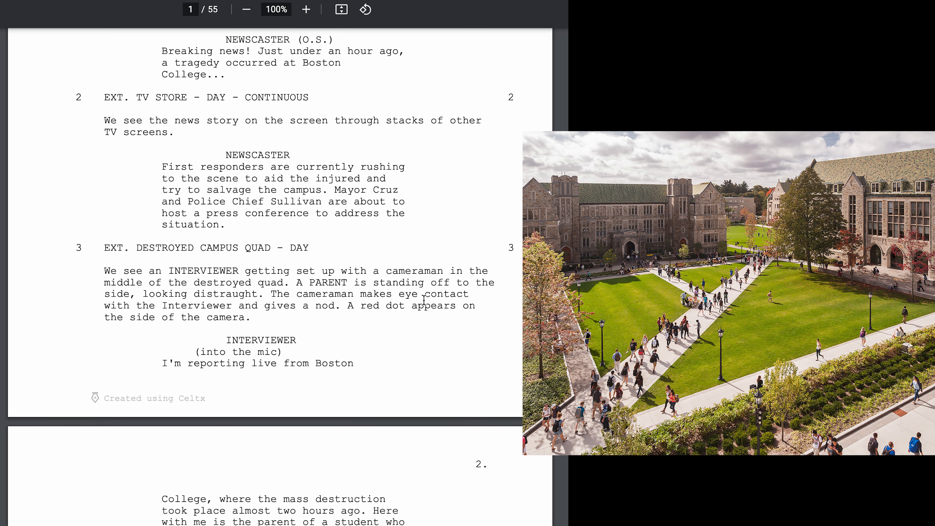
pyautogui.scroll(-3)
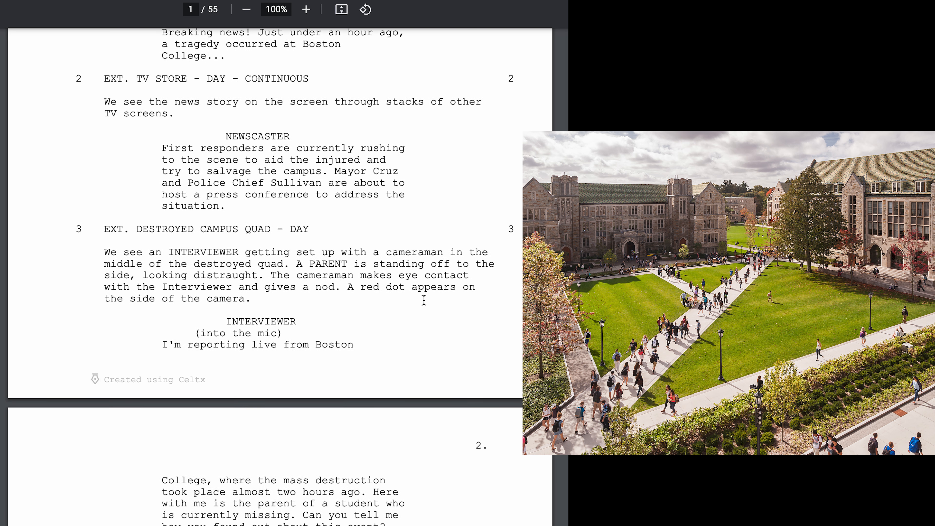
pyautogui.scroll(-3)
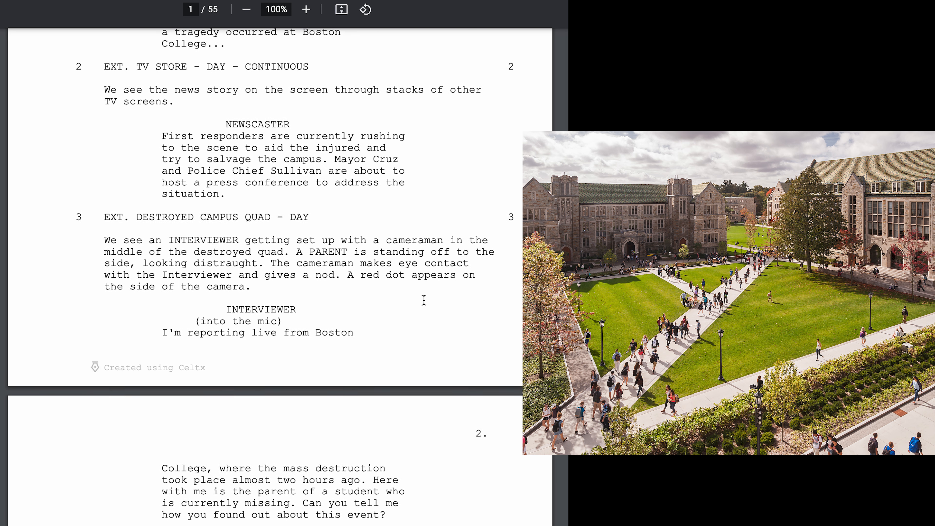
pyautogui.scroll(-3)
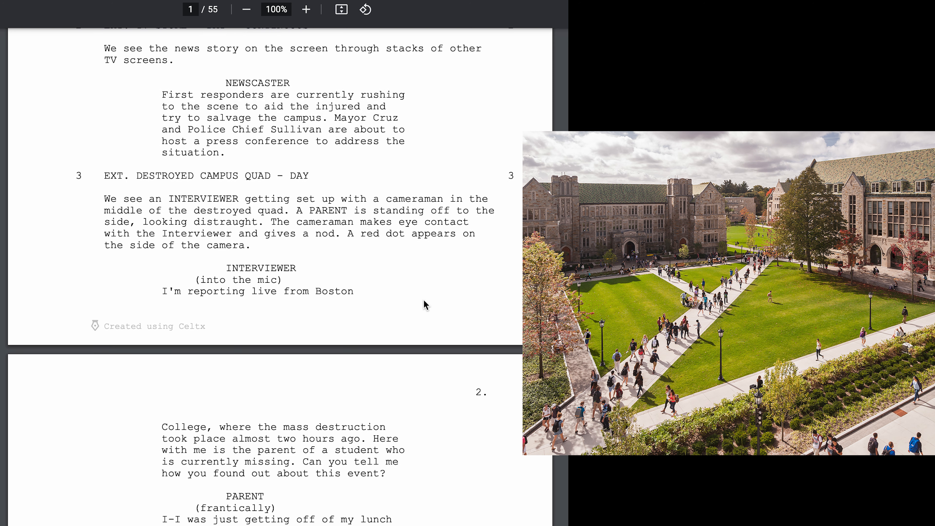
pyautogui.scroll(-3)
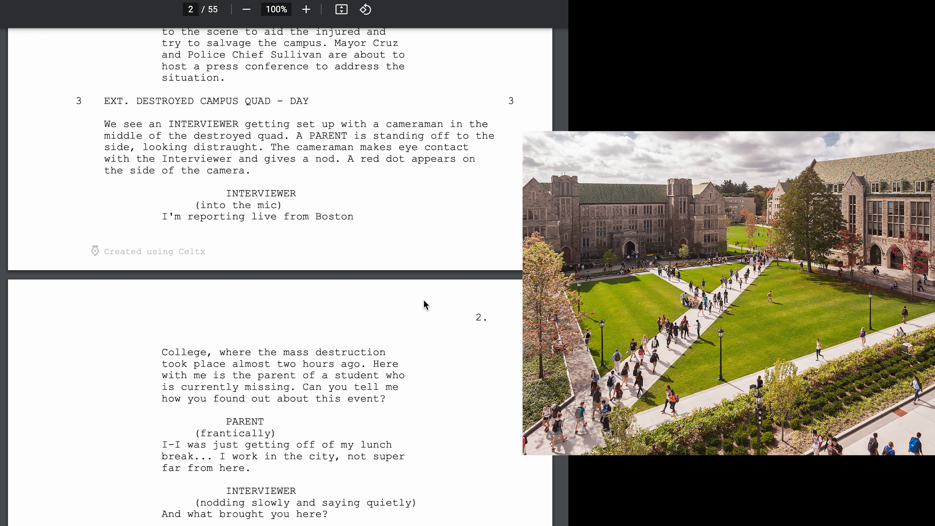
pyautogui.scroll(-3)
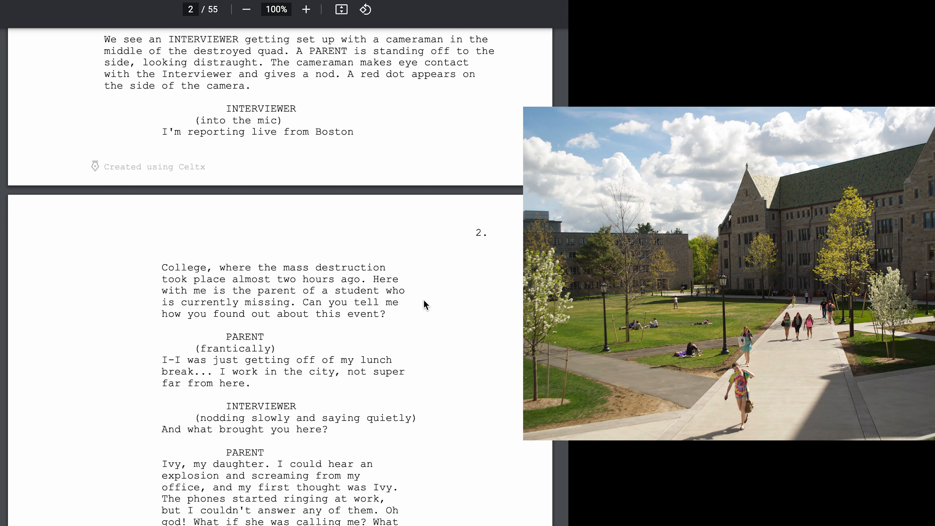
pyautogui.scroll(-3)
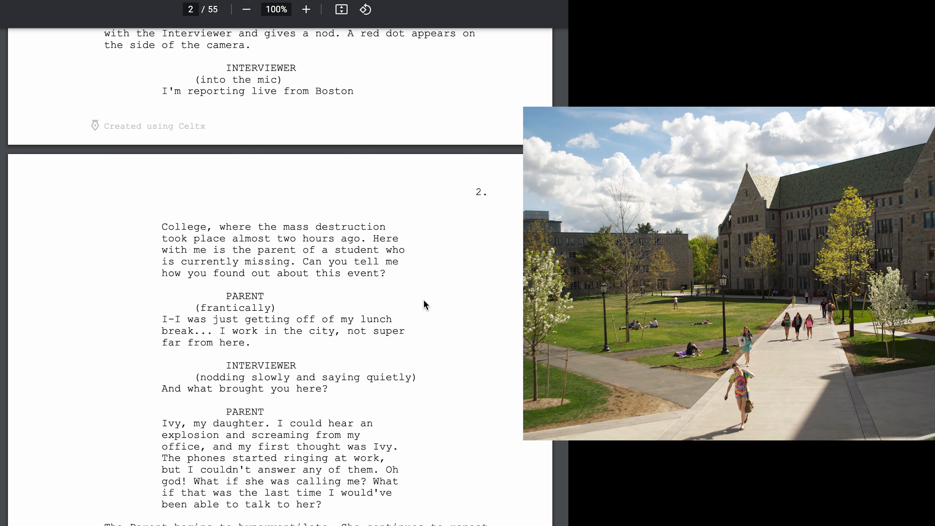
pyautogui.scroll(-3)
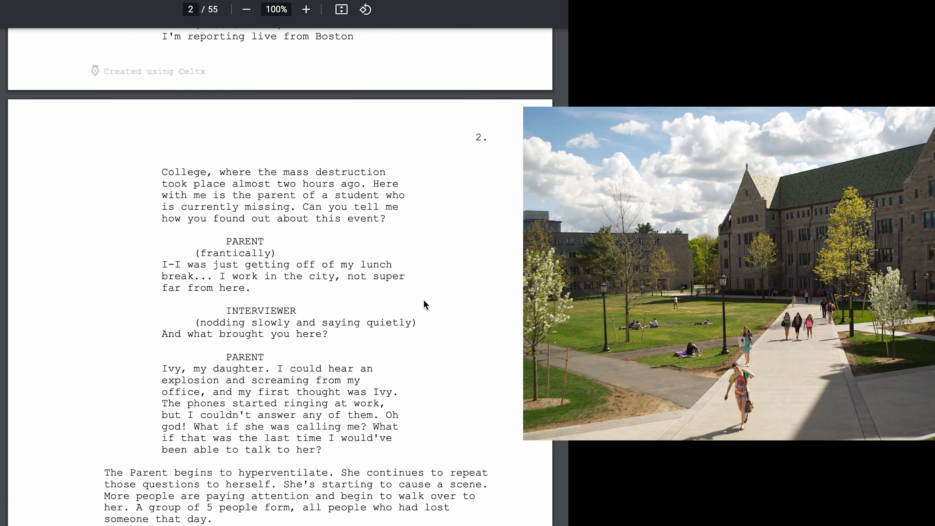
pyautogui.scroll(-3)
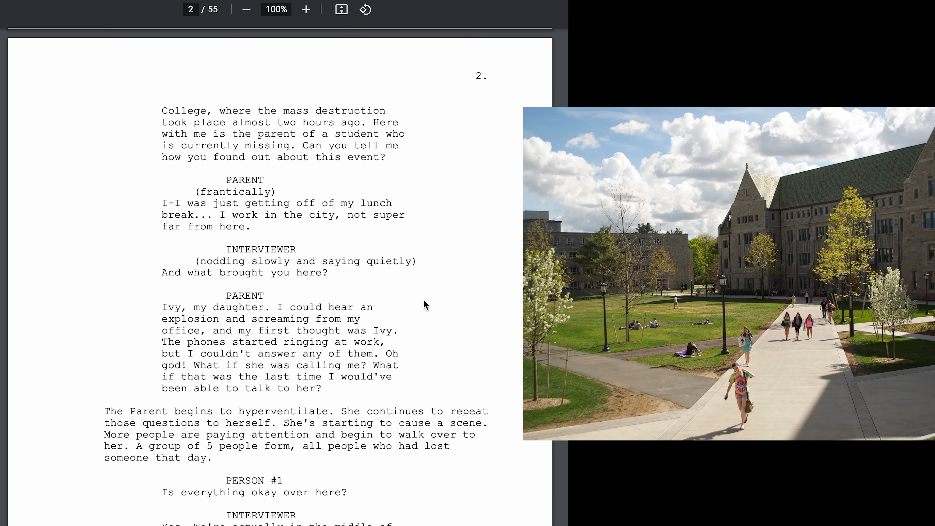
pyautogui.scroll(-3)
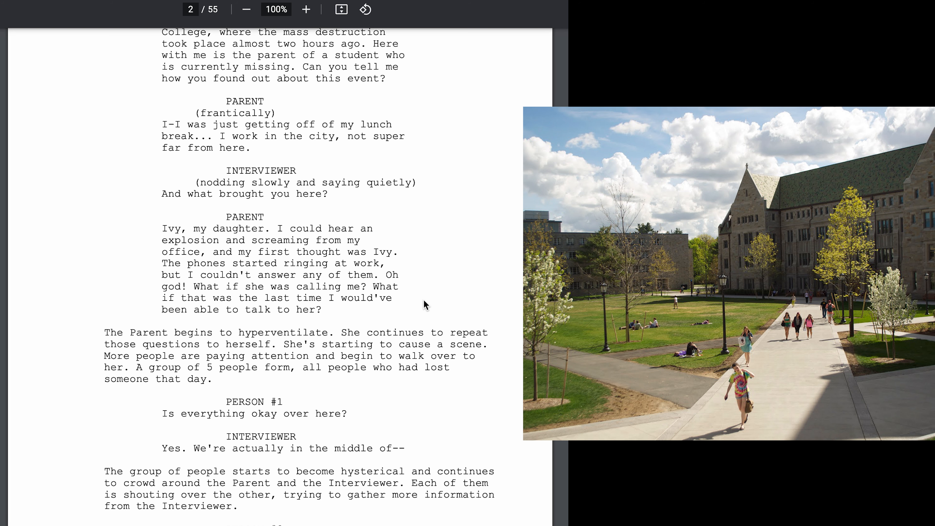
pyautogui.scroll(-3)
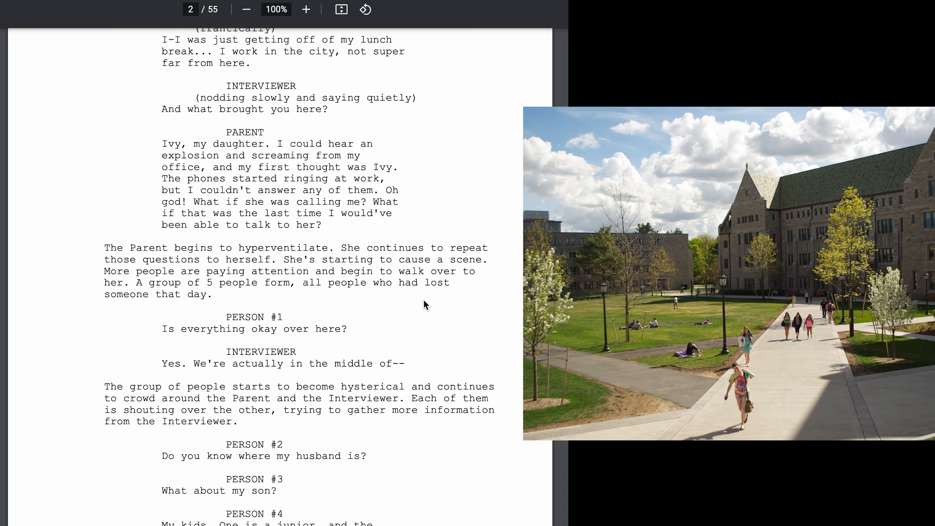
pyautogui.scroll(-3)
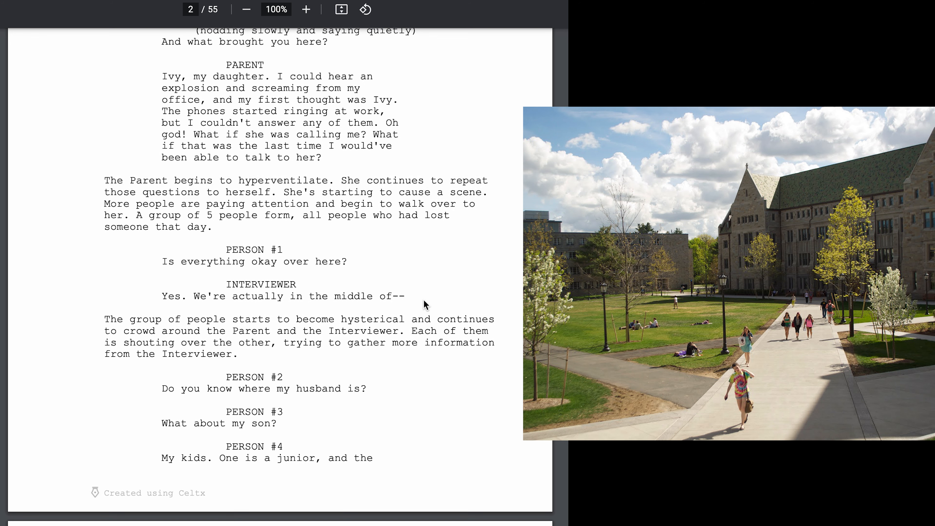
pyautogui.scroll(-3)
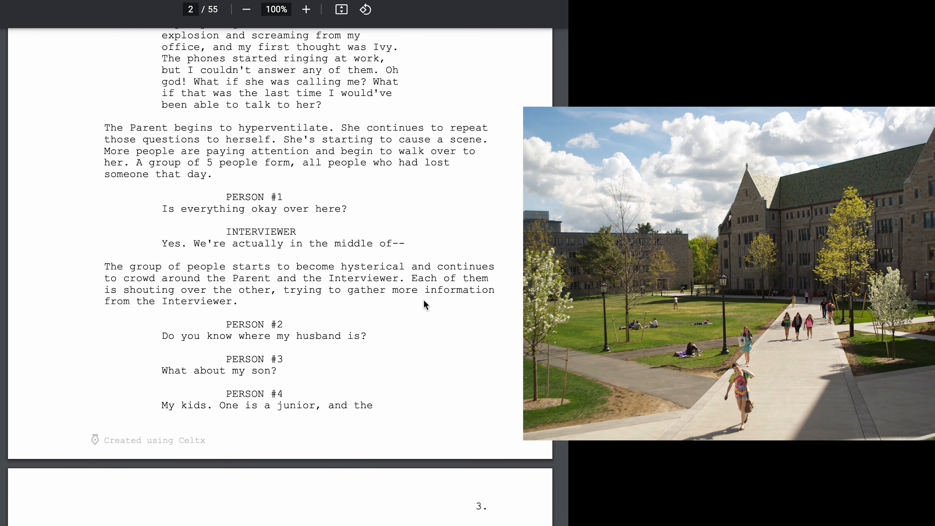
pyautogui.scroll(-3)
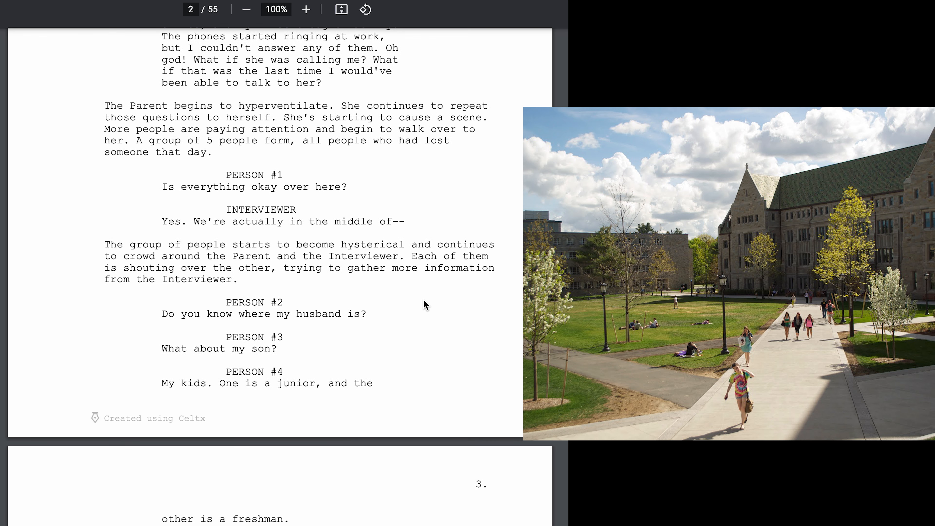
pyautogui.scroll(-3)
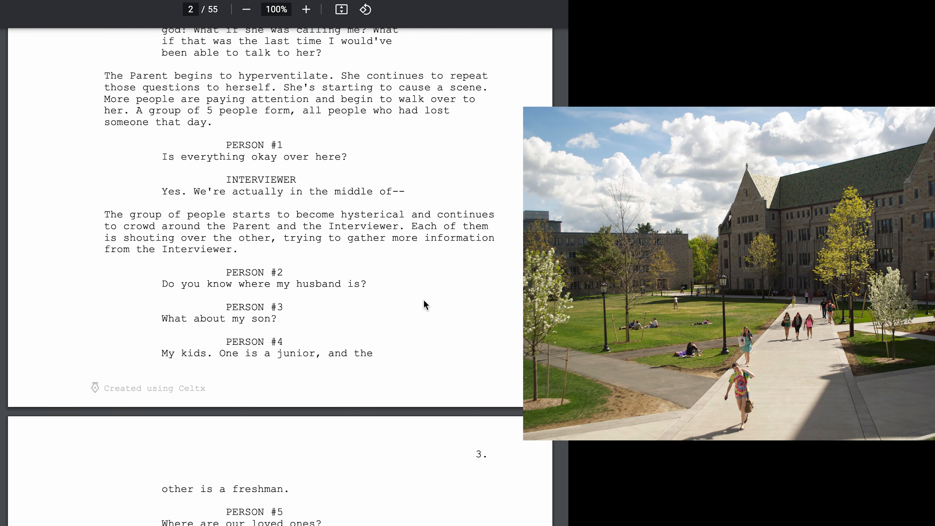
pyautogui.scroll(-3)
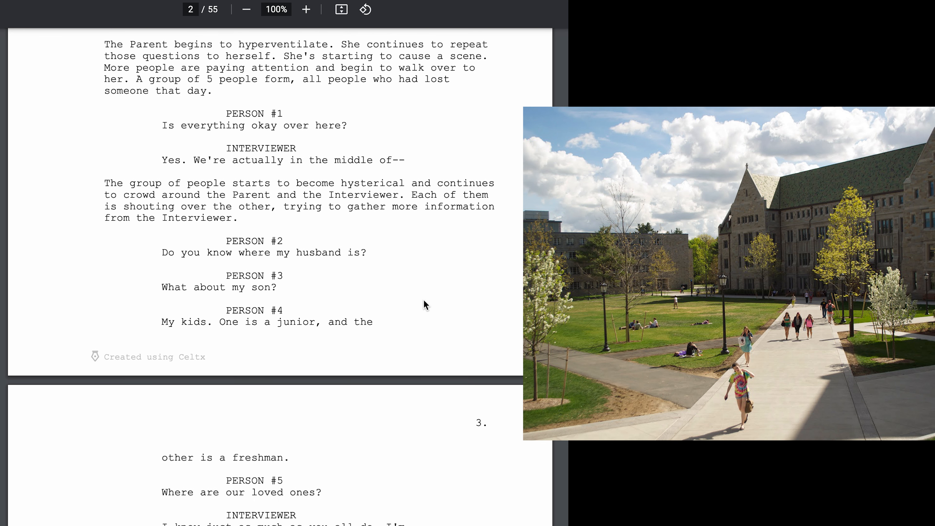
pyautogui.scroll(3)
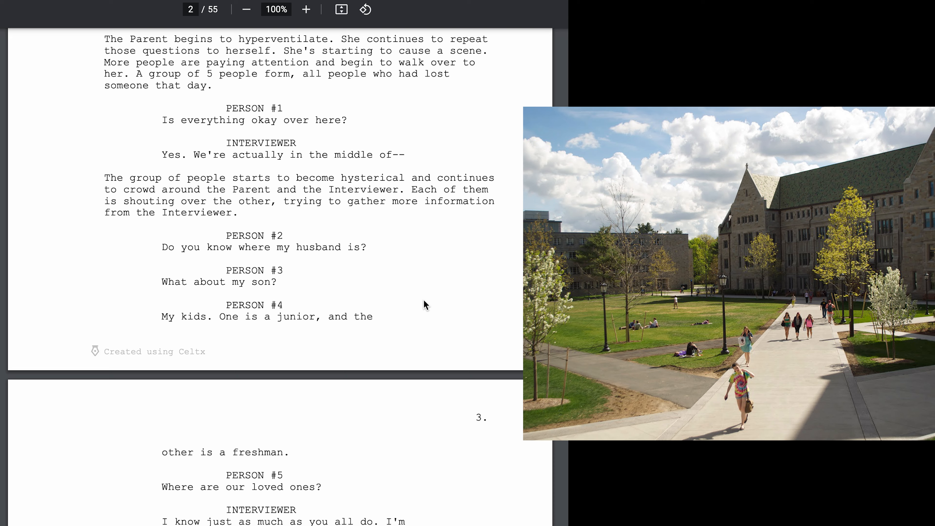
pyautogui.scroll(-3)
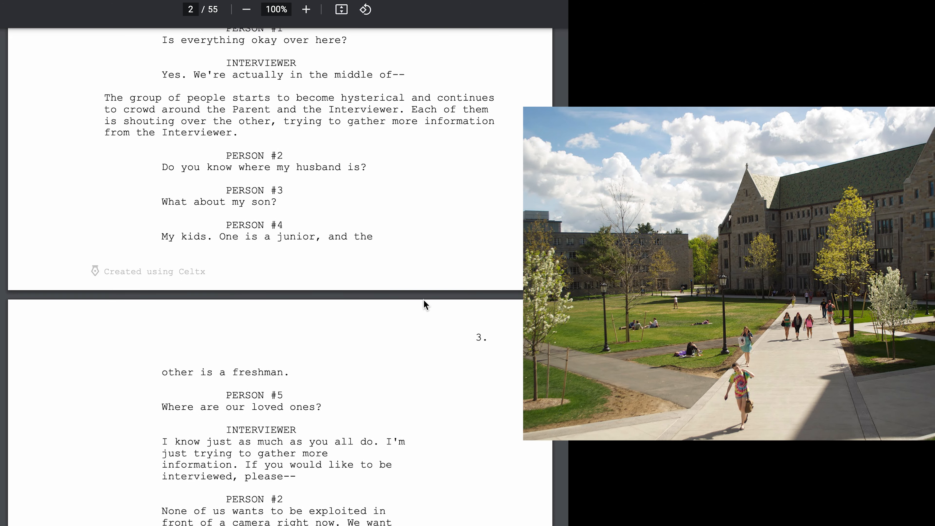
pyautogui.scroll(-3)
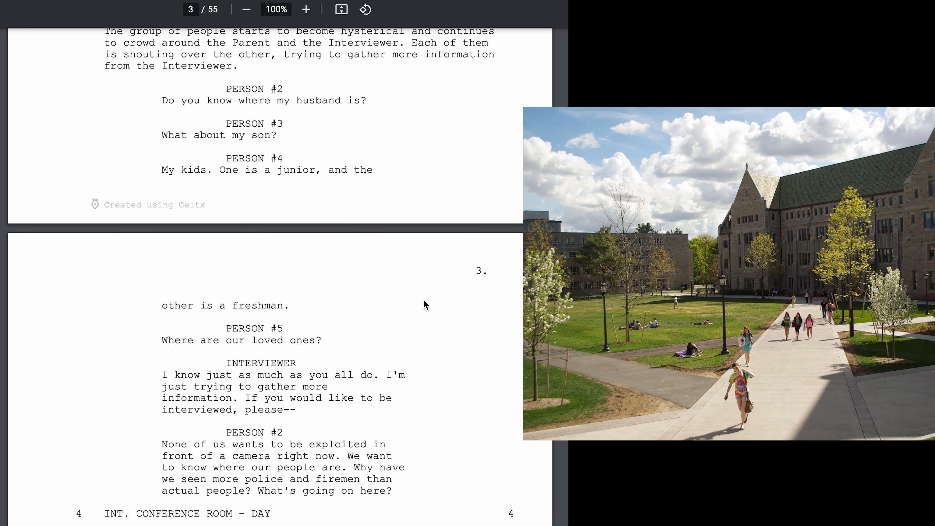
pyautogui.scroll(-3)
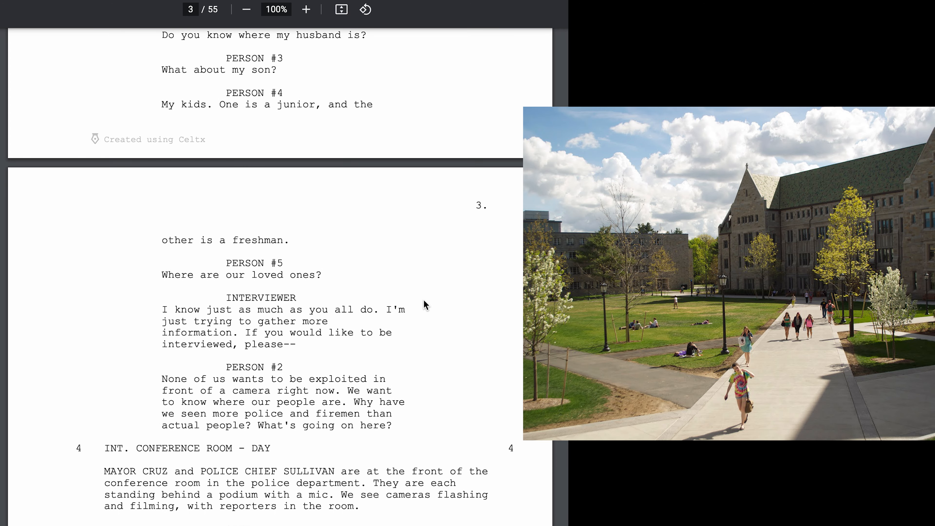
pyautogui.scroll(-3)
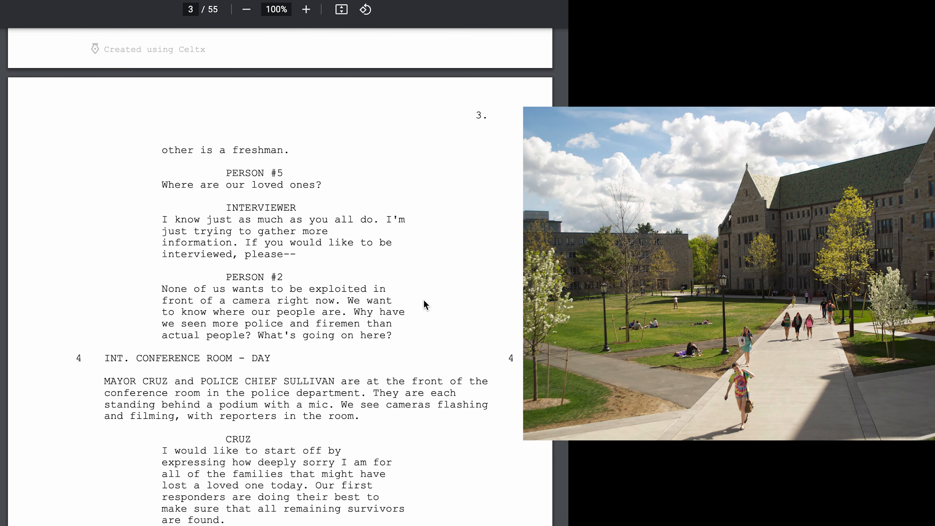
pyautogui.scroll(-3)
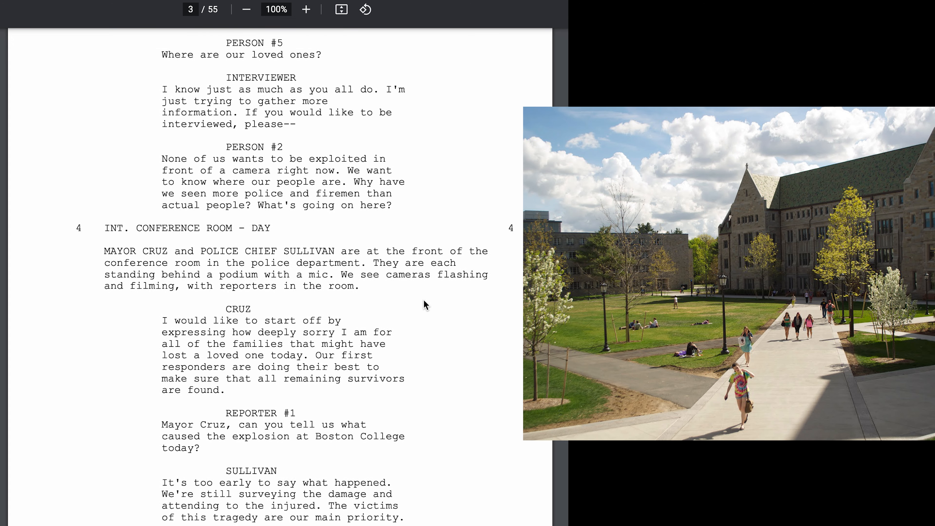
pyautogui.scroll(-3)
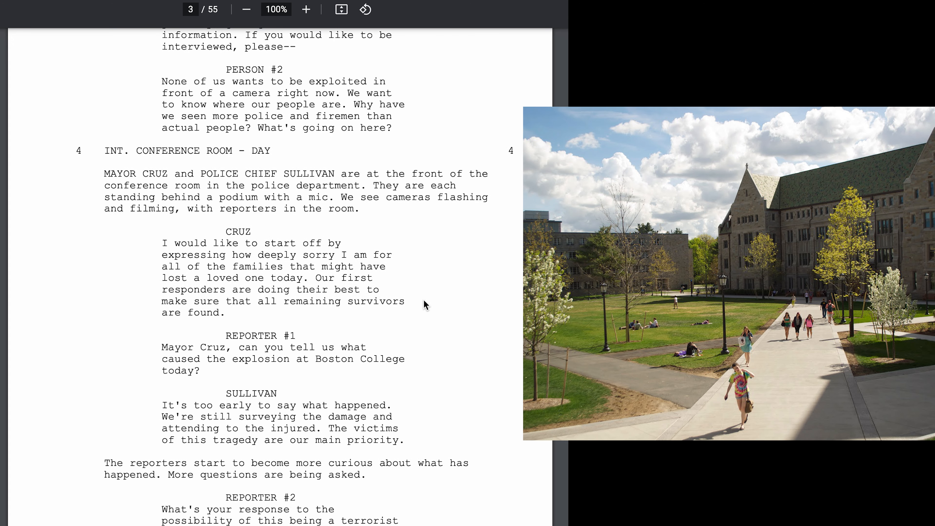
pyautogui.scroll(-3)
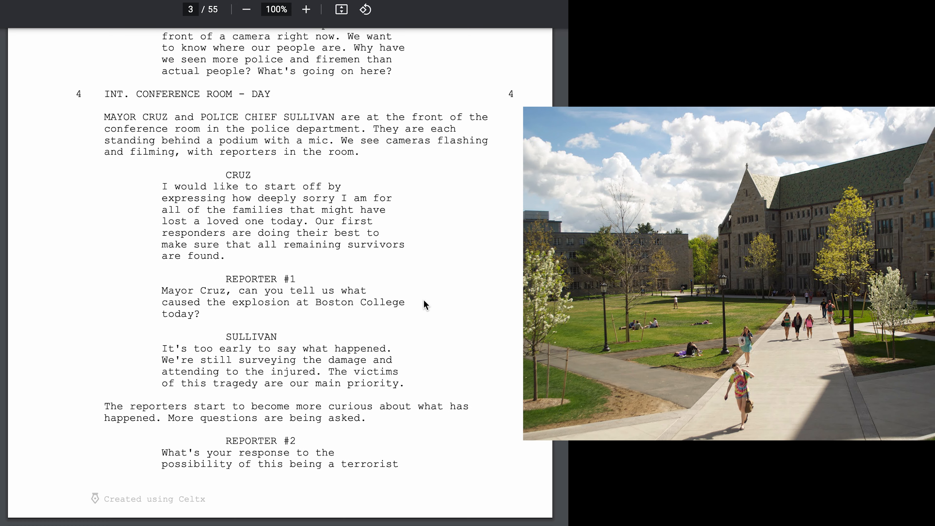
pyautogui.scroll(-3)
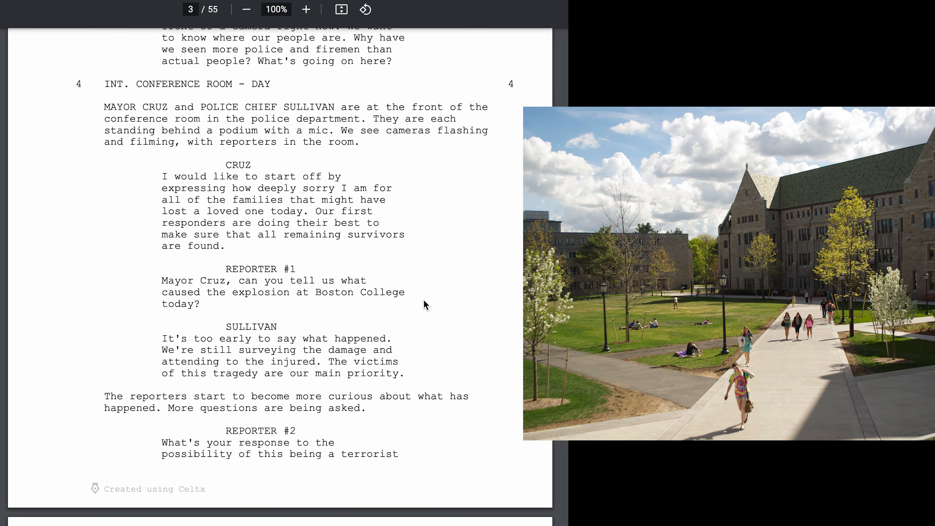
pyautogui.scroll(-3)
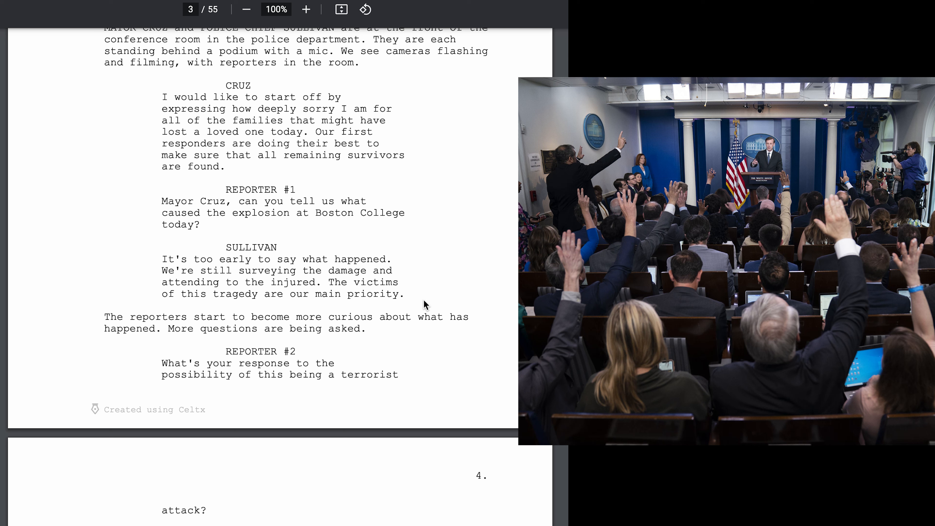
pyautogui.scroll(-3)
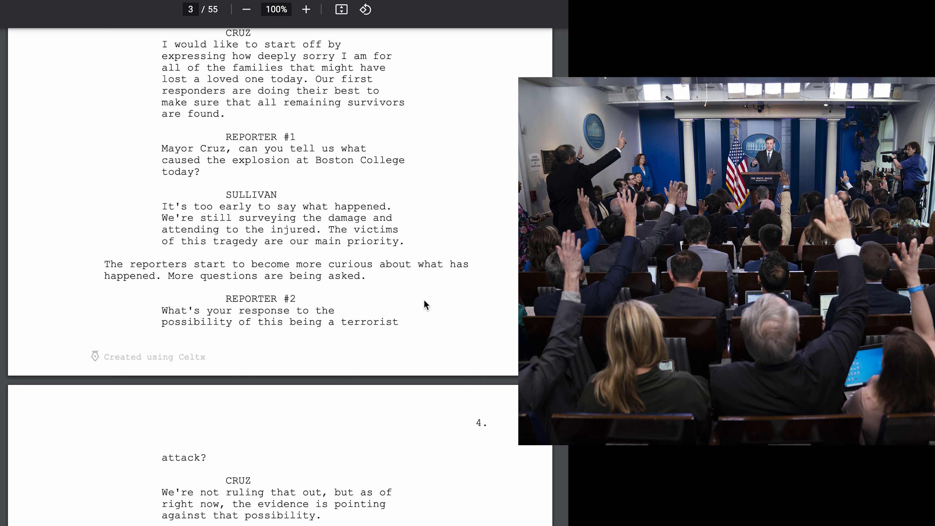
pyautogui.scroll(3)
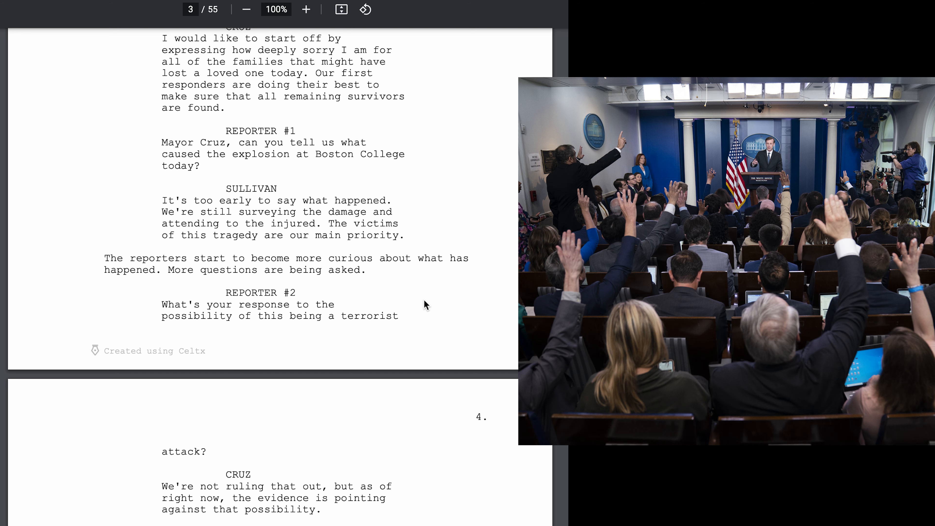
pyautogui.scroll(-3)
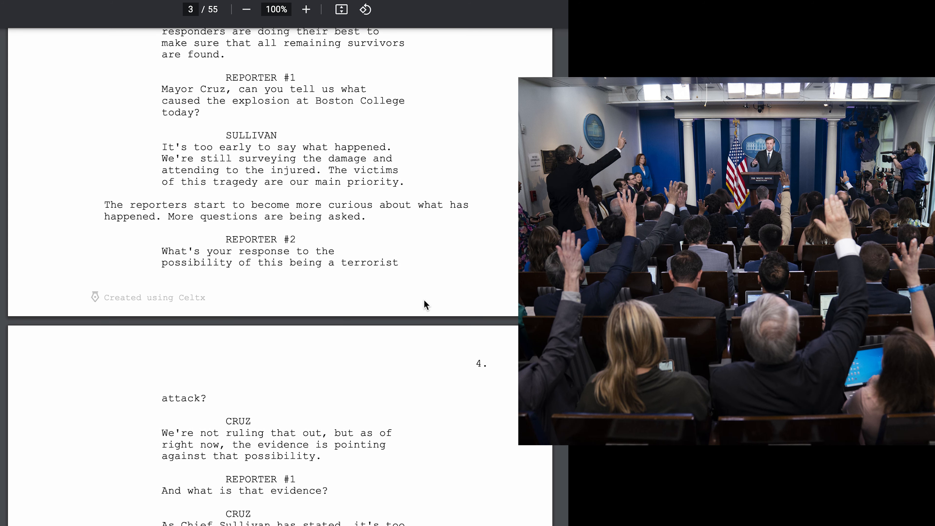
pyautogui.scroll(-3)
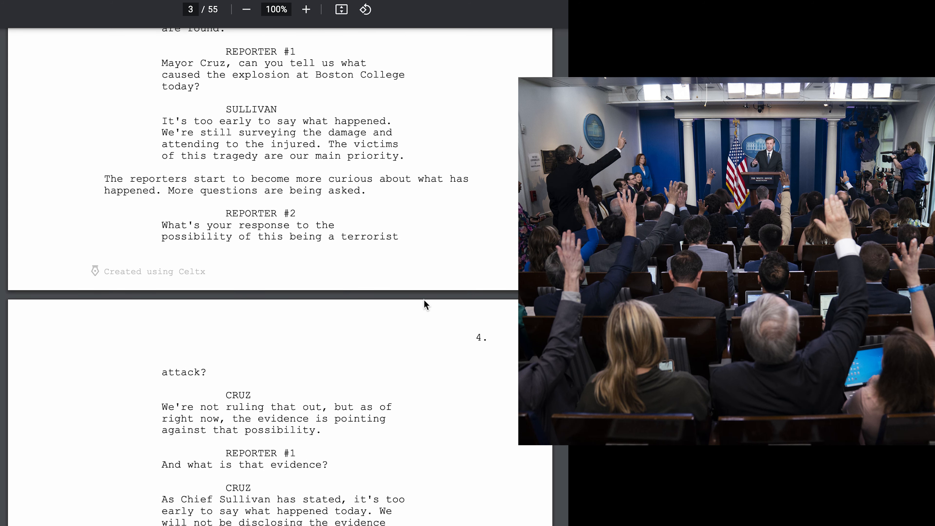
pyautogui.scroll(3)
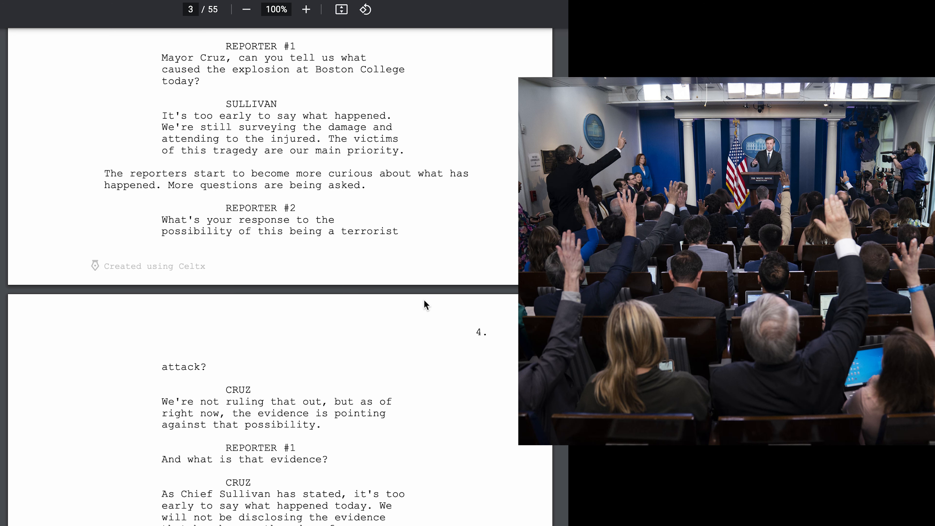
pyautogui.scroll(-3)
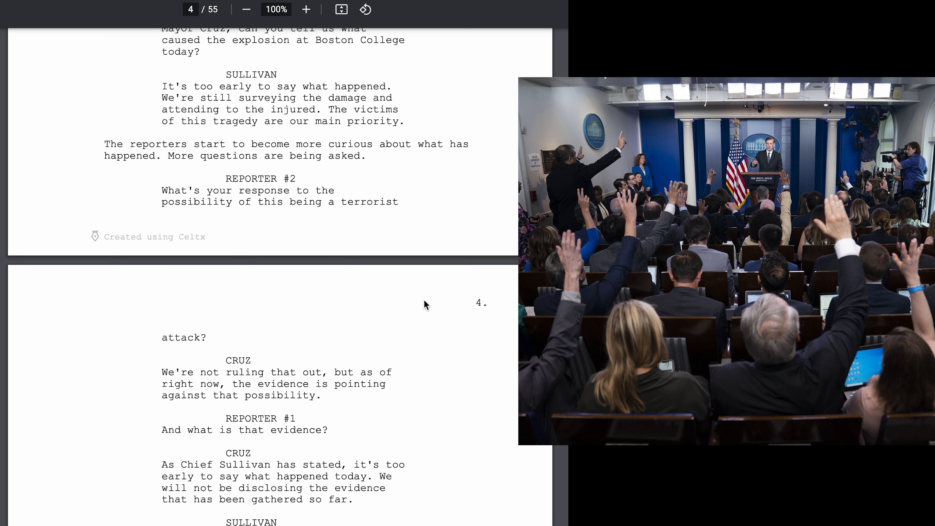
pyautogui.scroll(-3)
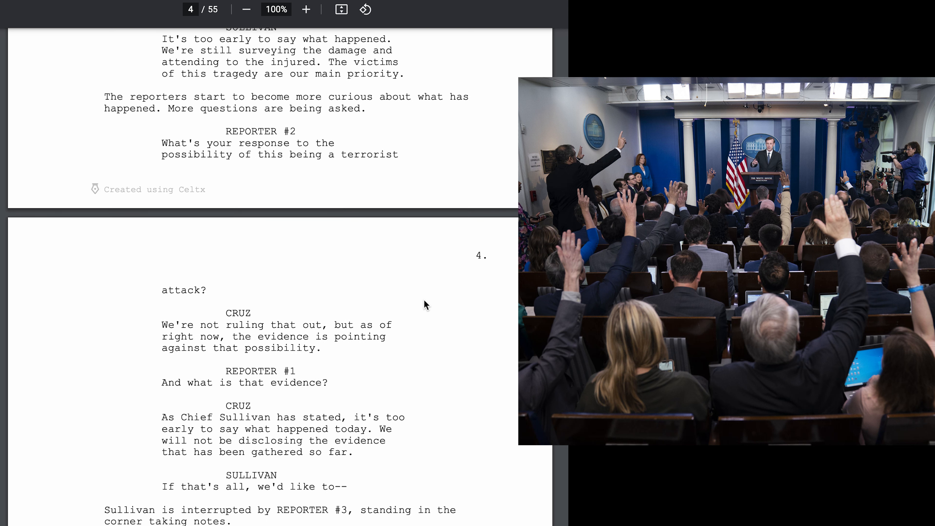
pyautogui.scroll(-3)
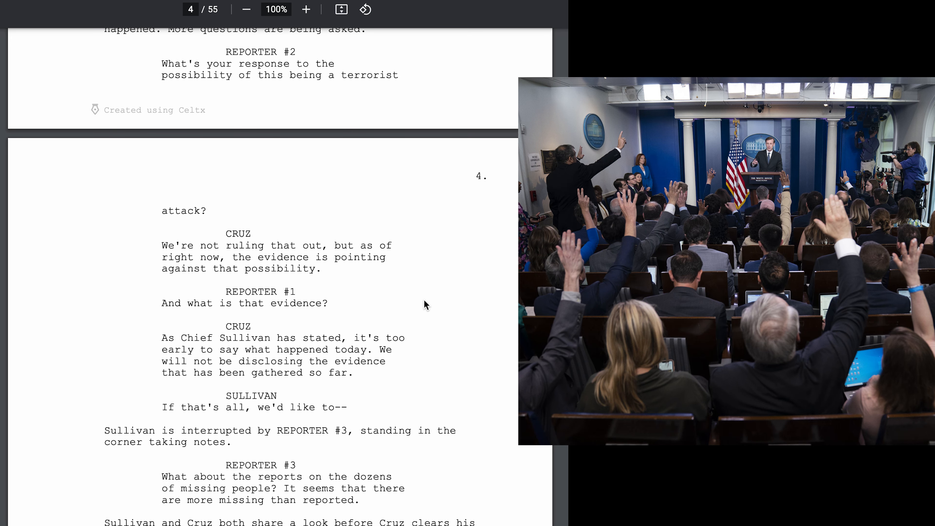
pyautogui.scroll(3)
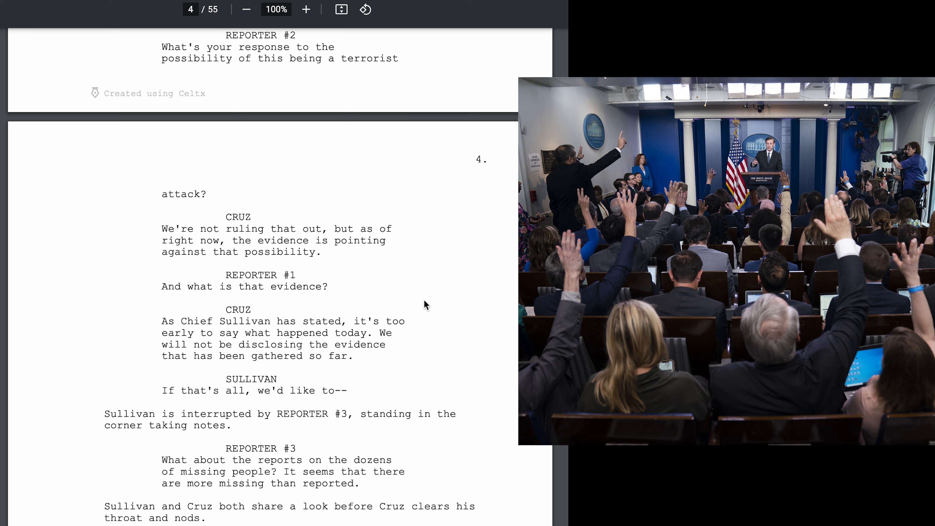
pyautogui.scroll(-3)
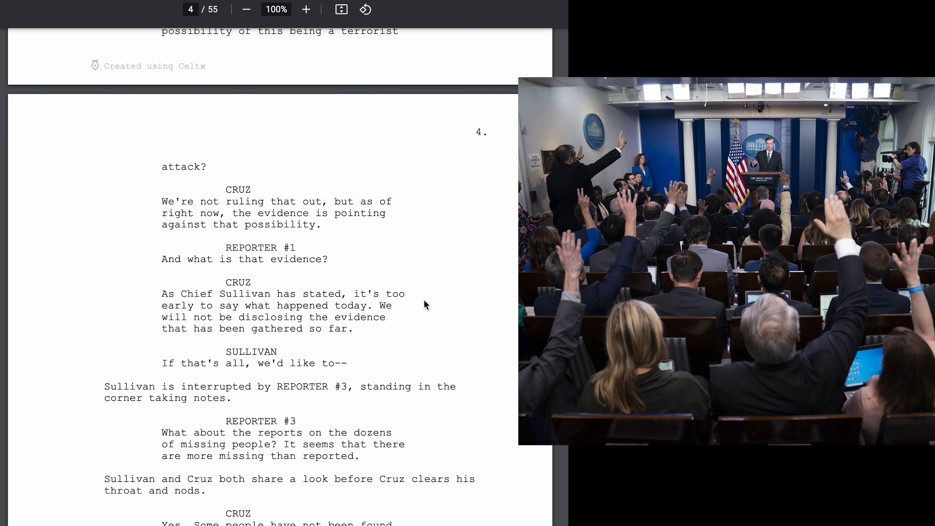
pyautogui.scroll(-3)
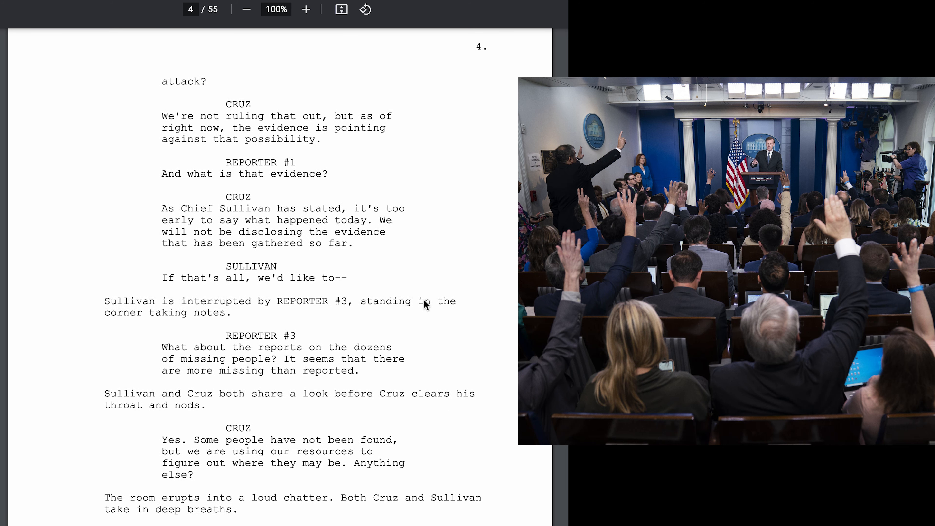
pyautogui.scroll(-3)
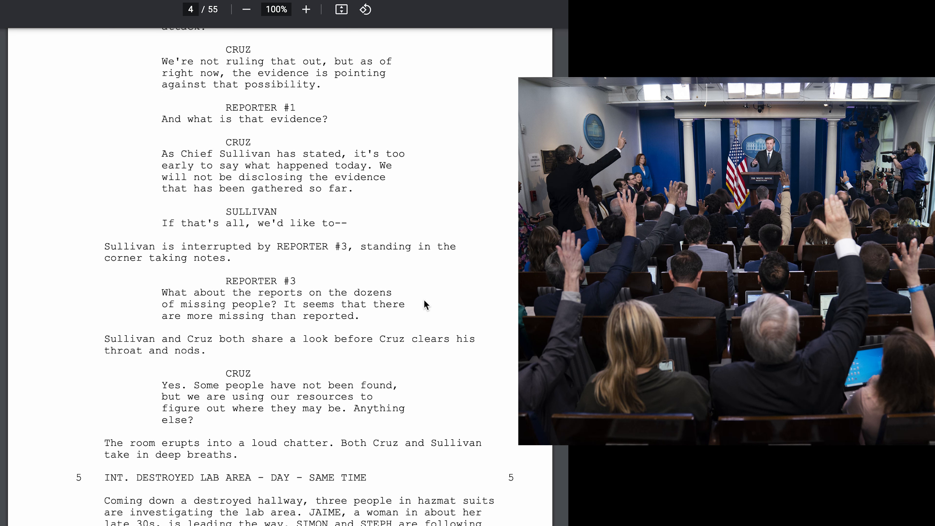
pyautogui.scroll(-3)
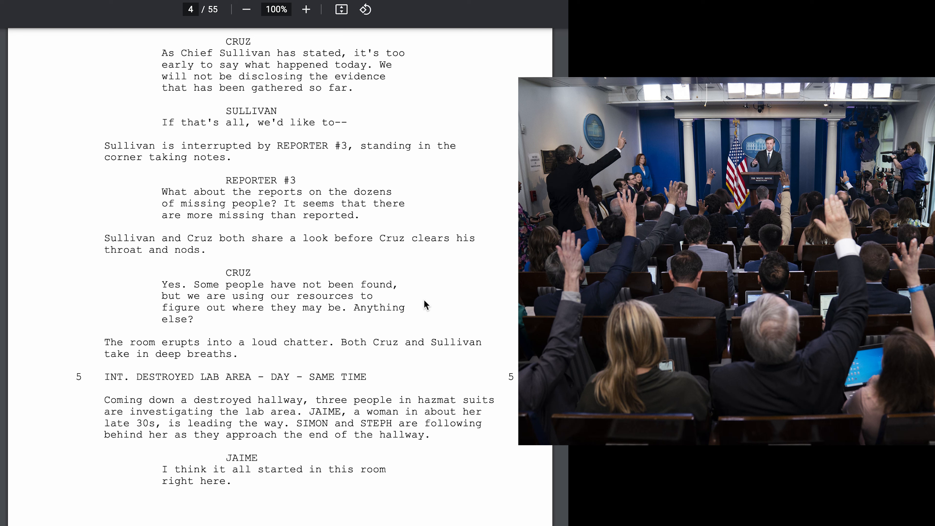
pyautogui.scroll(-3)
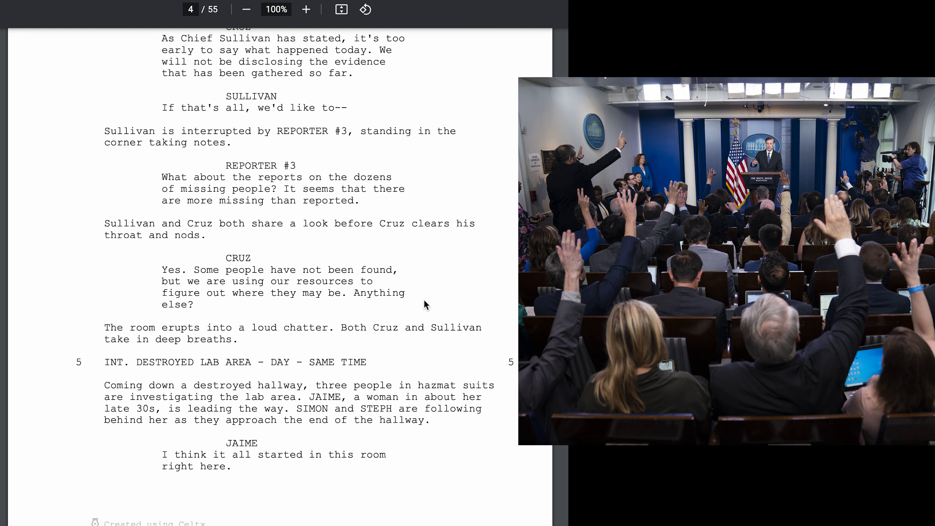
pyautogui.scroll(-3)
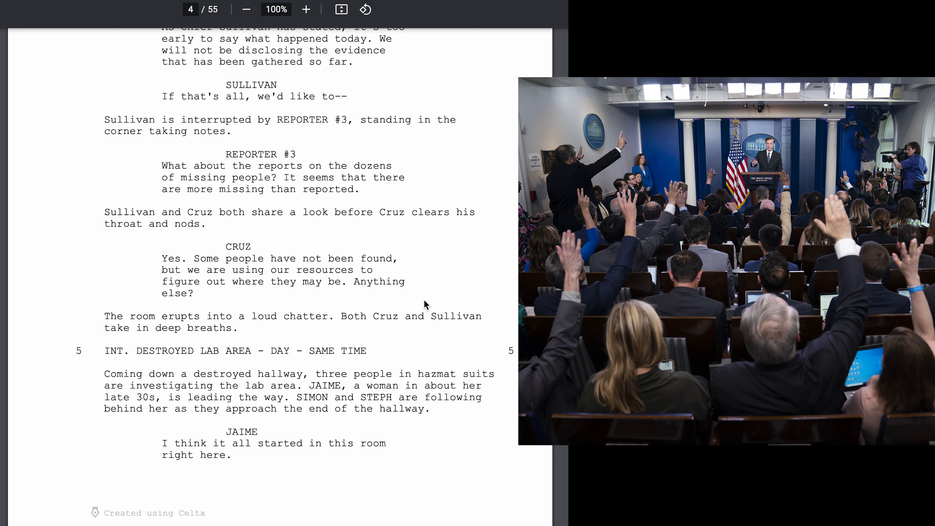
pyautogui.scroll(-3)
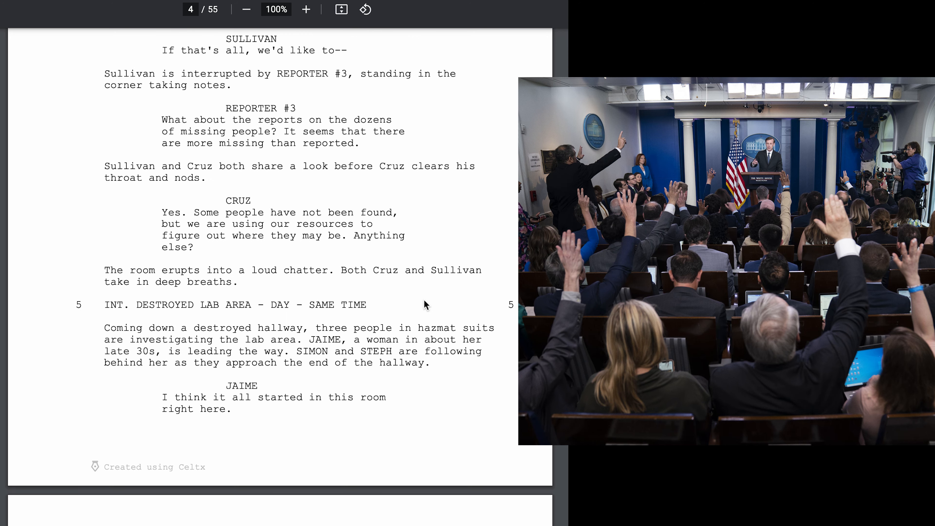
pyautogui.scroll(-3)
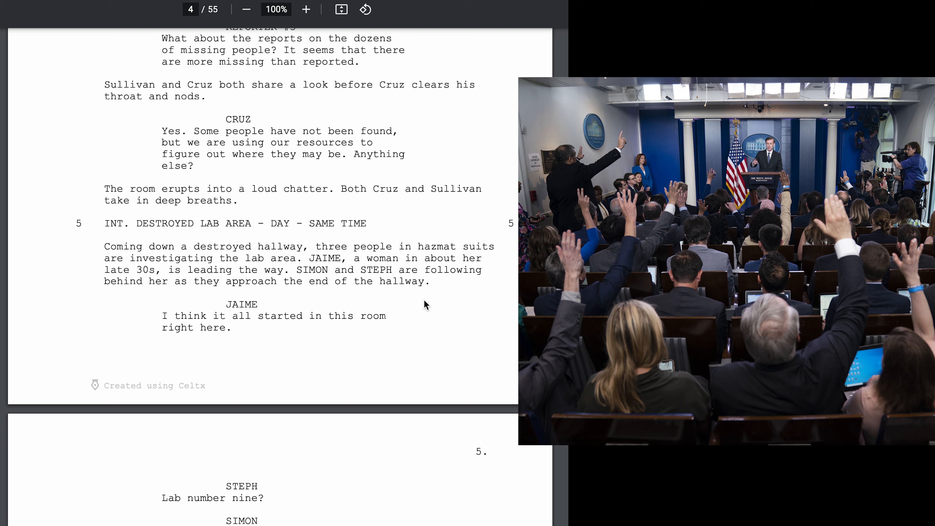
pyautogui.scroll(-3)
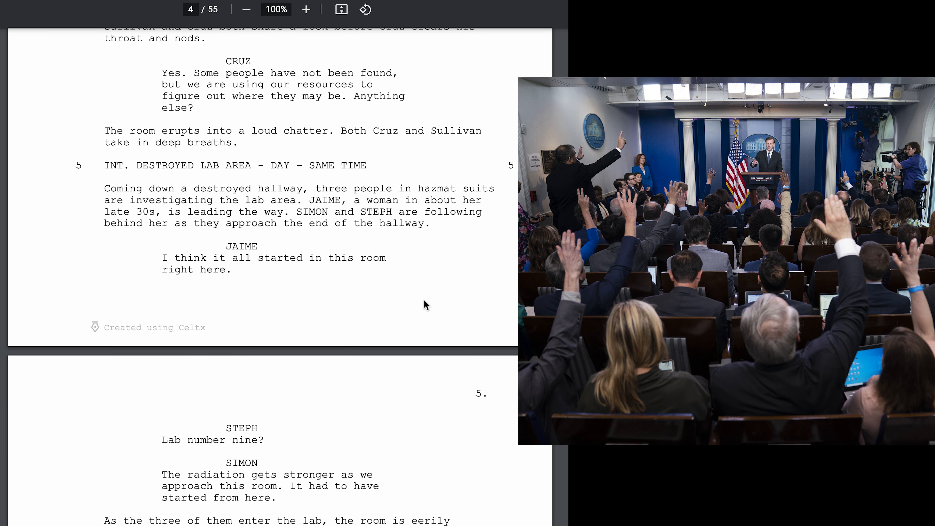
pyautogui.scroll(-3)
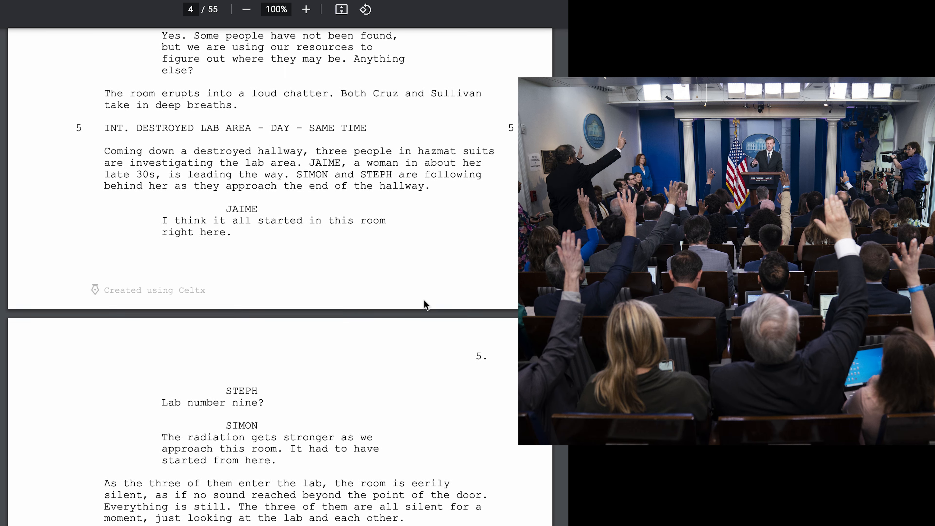
pyautogui.scroll(3)
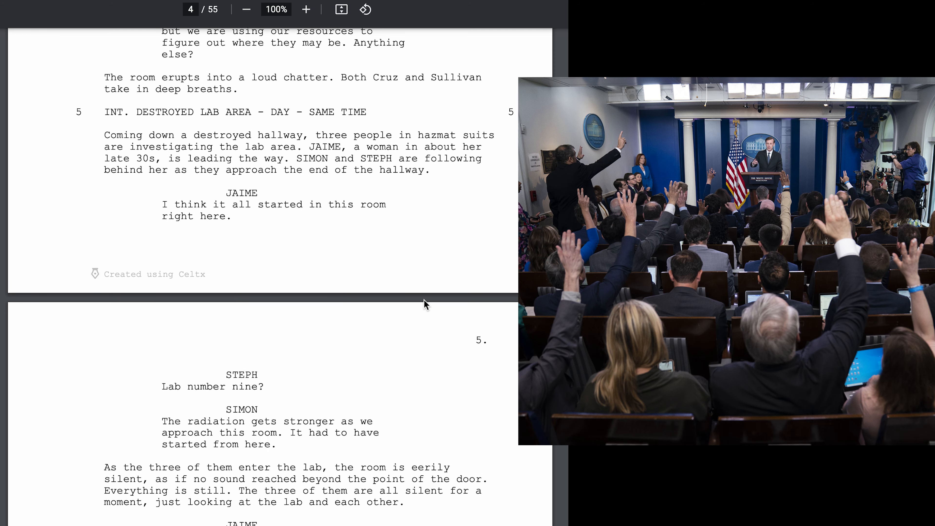
pyautogui.scroll(-3)
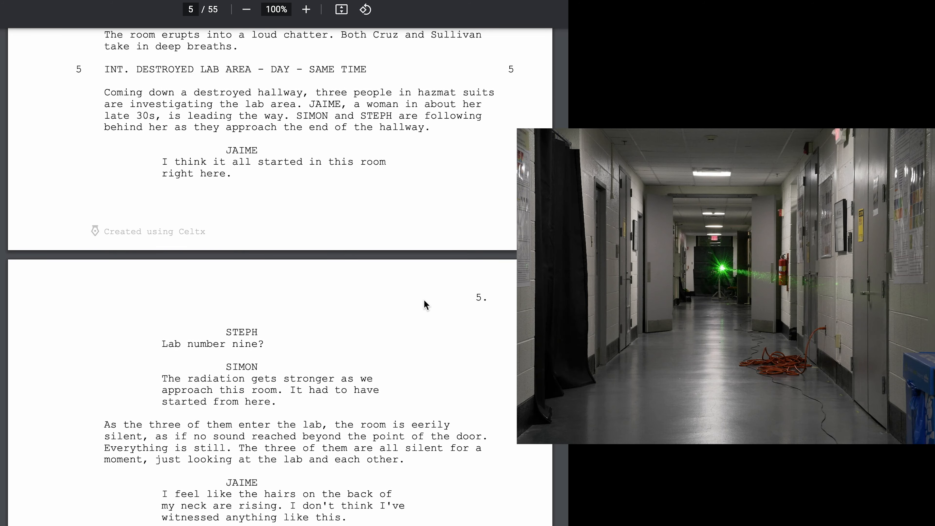
pyautogui.scroll(-3)
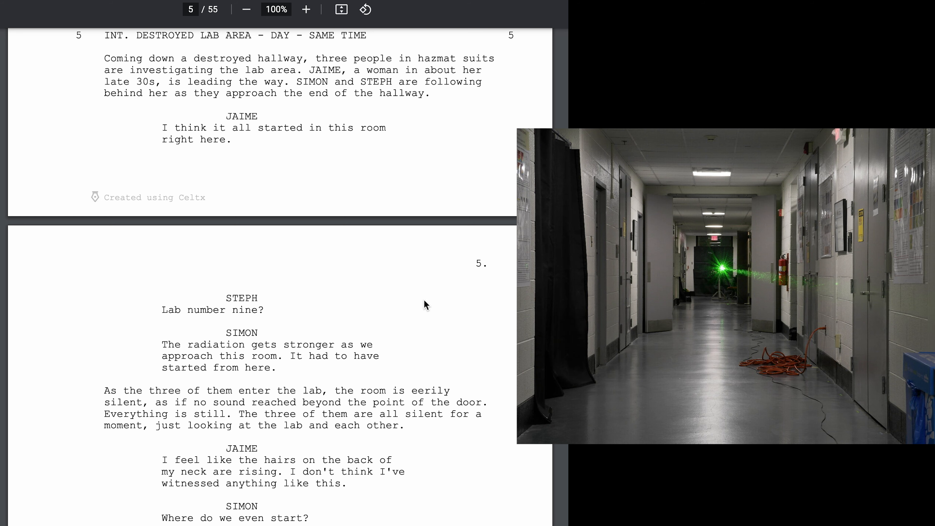
pyautogui.scroll(3)
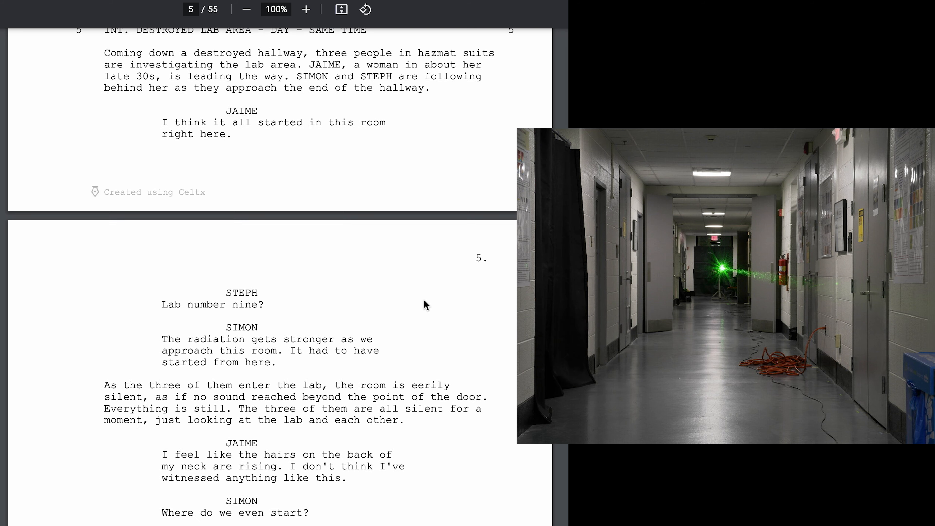
pyautogui.scroll(3)
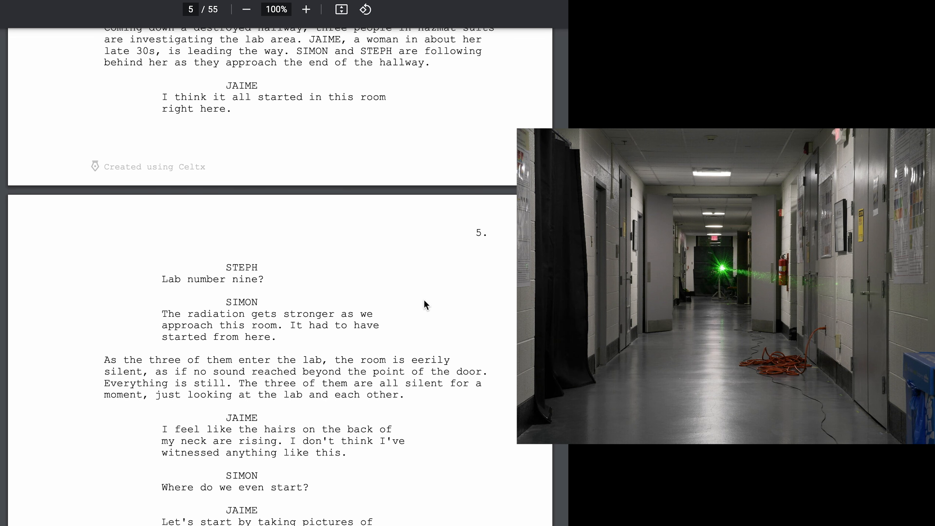
pyautogui.scroll(-3)
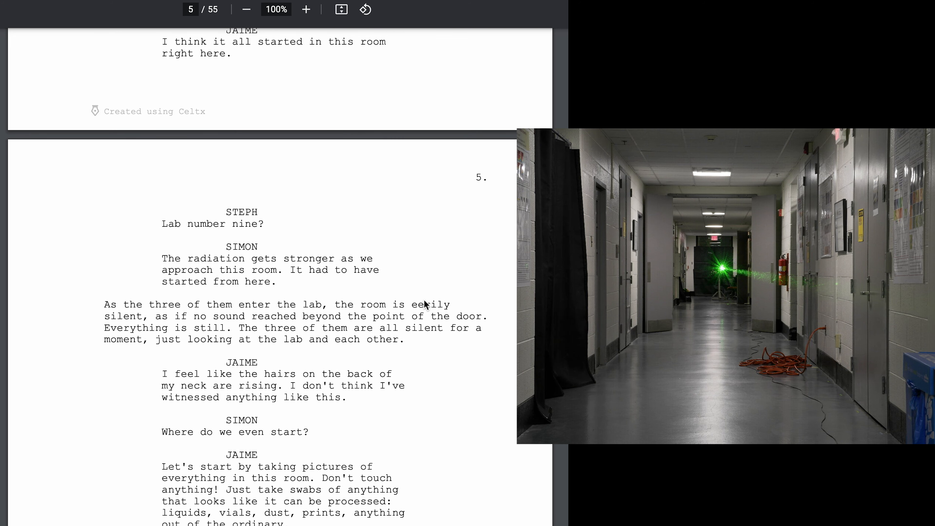
pyautogui.scroll(-3)
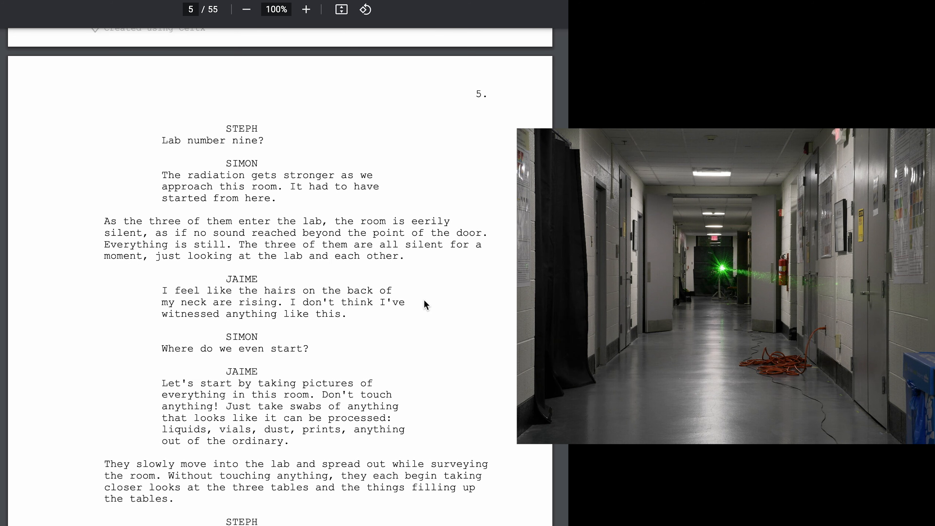
pyautogui.scroll(-3)
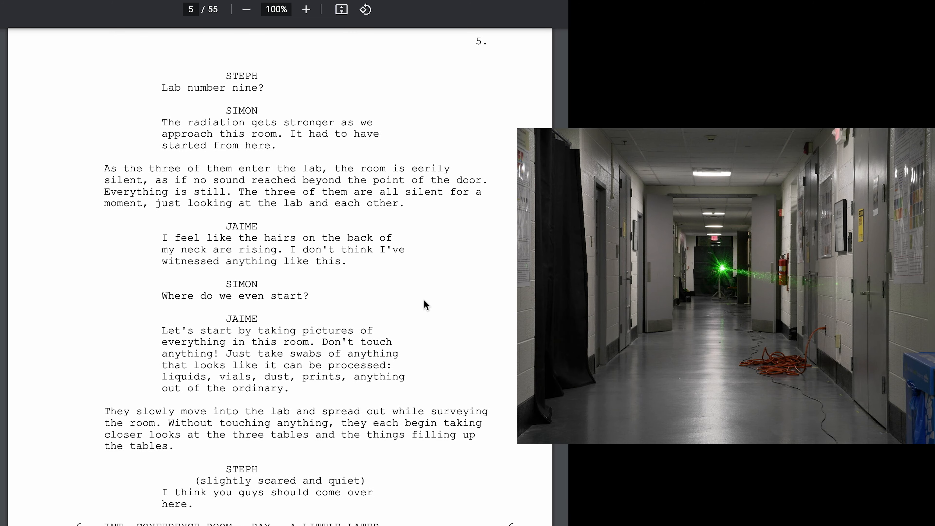
pyautogui.scroll(-3)
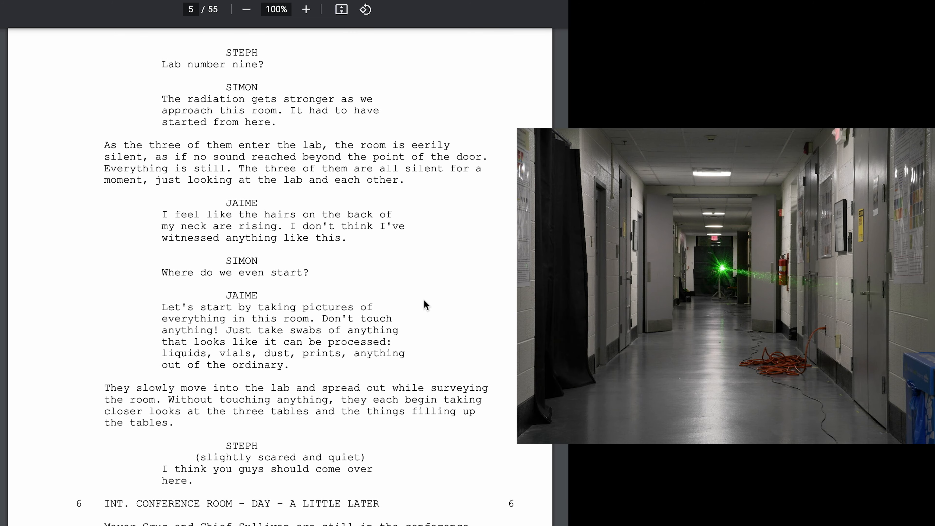
pyautogui.scroll(-3)
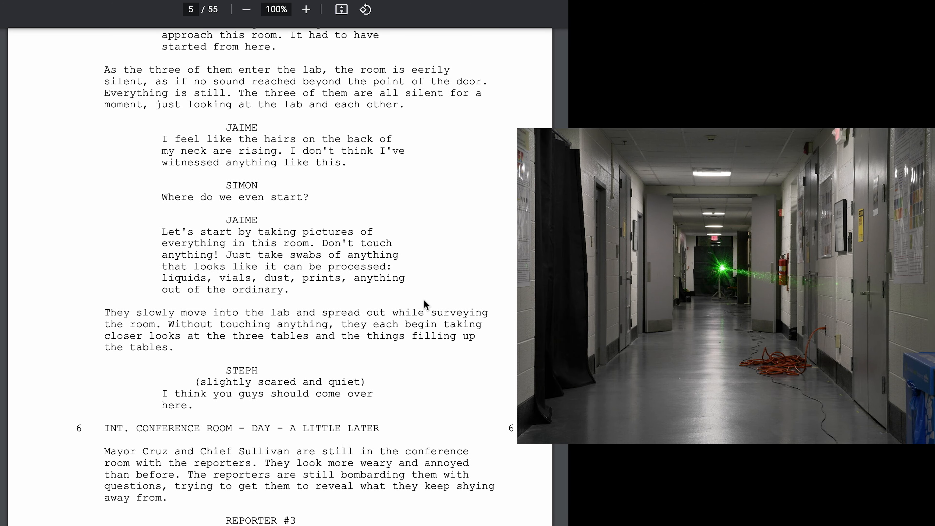
pyautogui.scroll(-3)
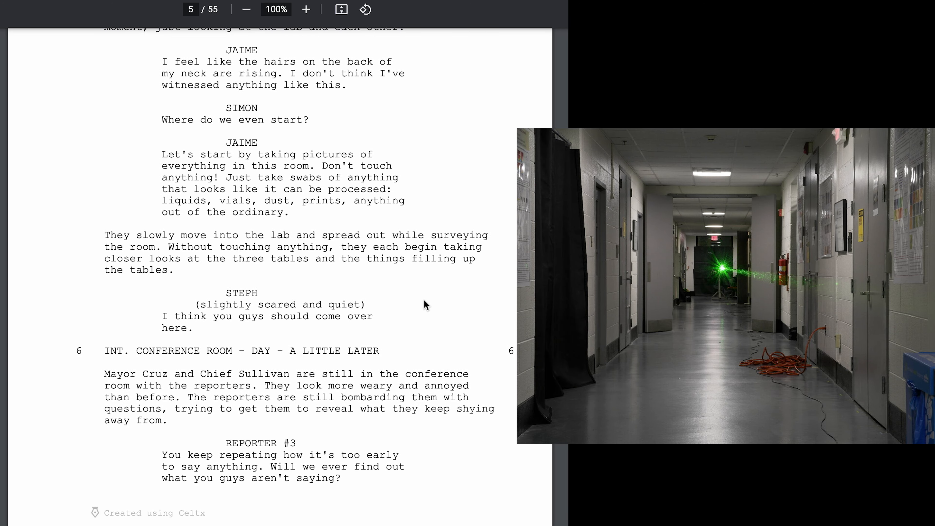
pyautogui.scroll(-3)
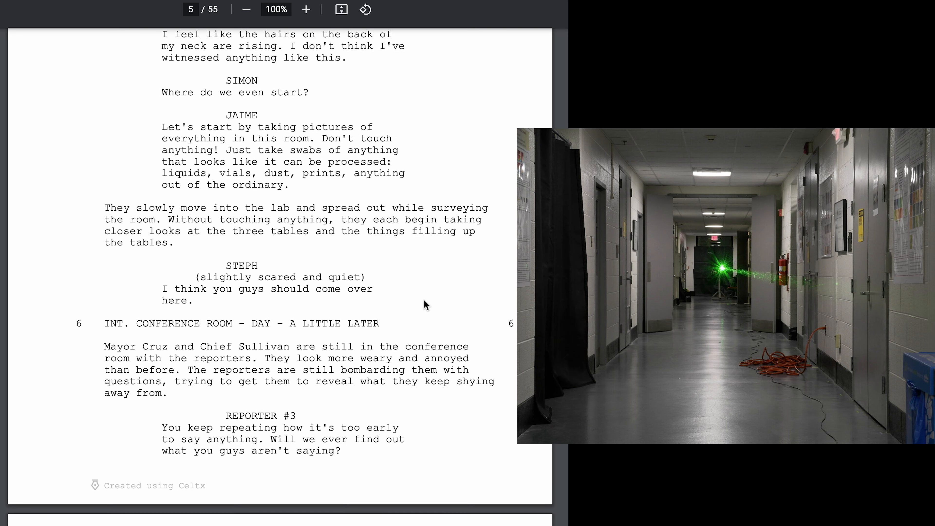
pyautogui.scroll(-3)
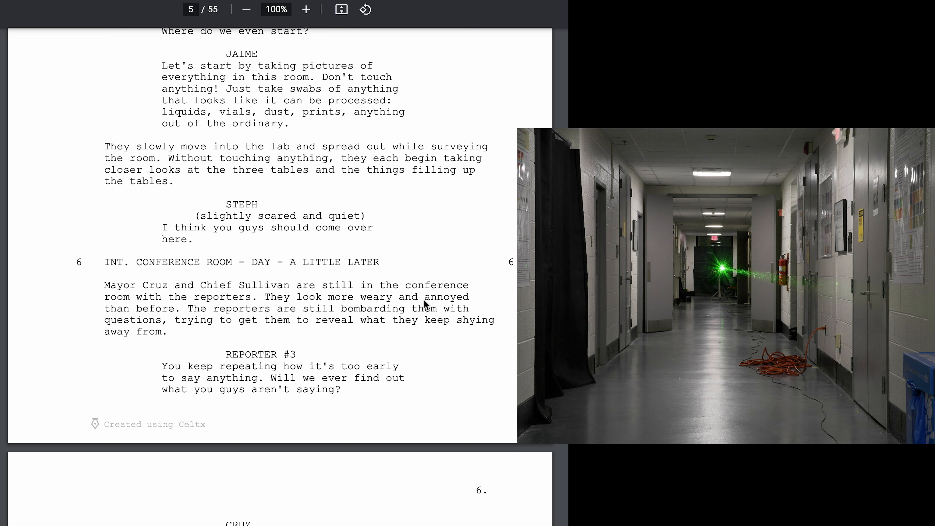
pyautogui.scroll(-3)
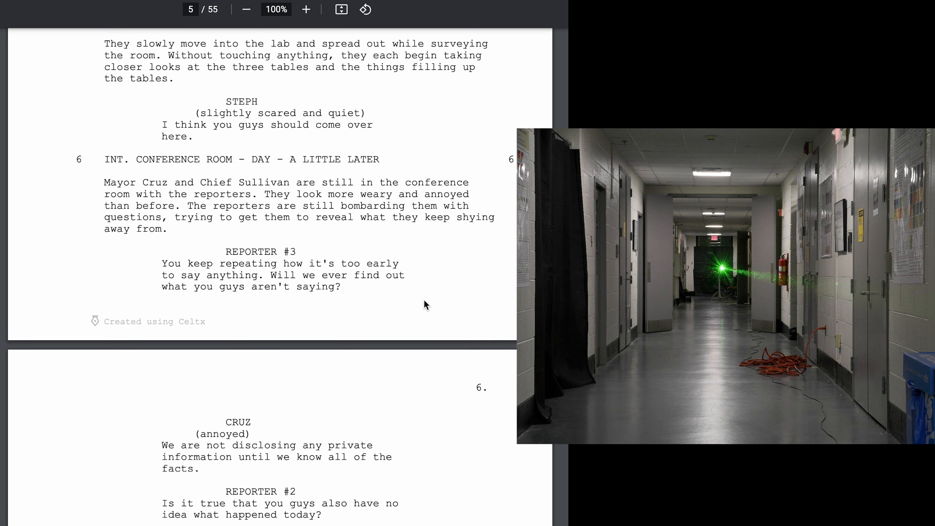
pyautogui.scroll(-3)
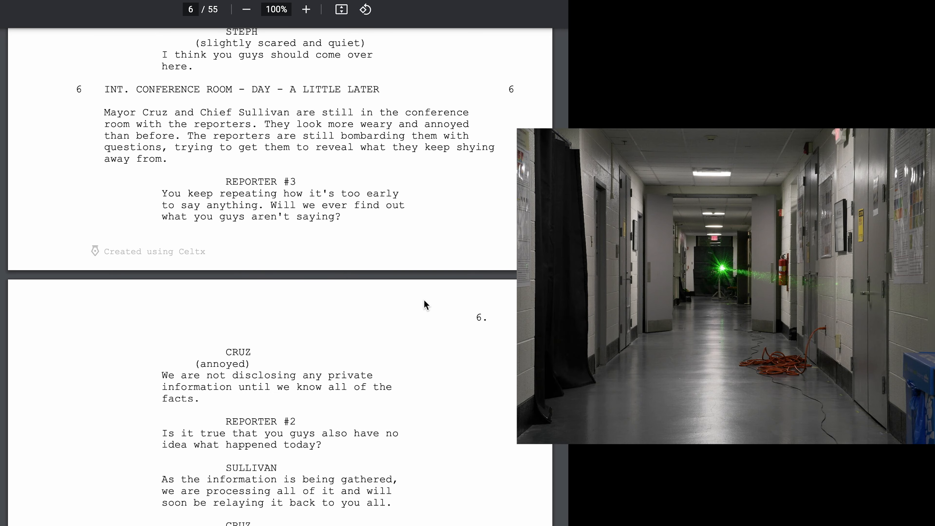
pyautogui.scroll(3)
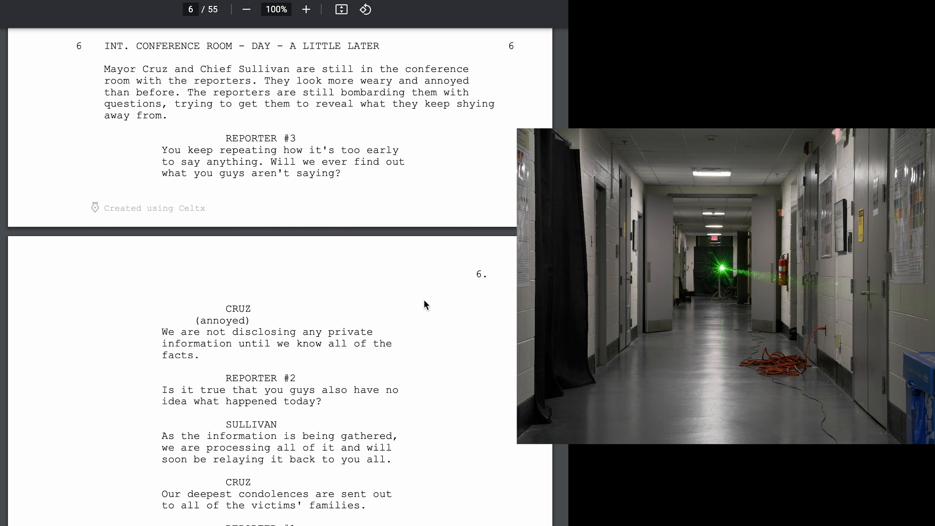
pyautogui.scroll(3)
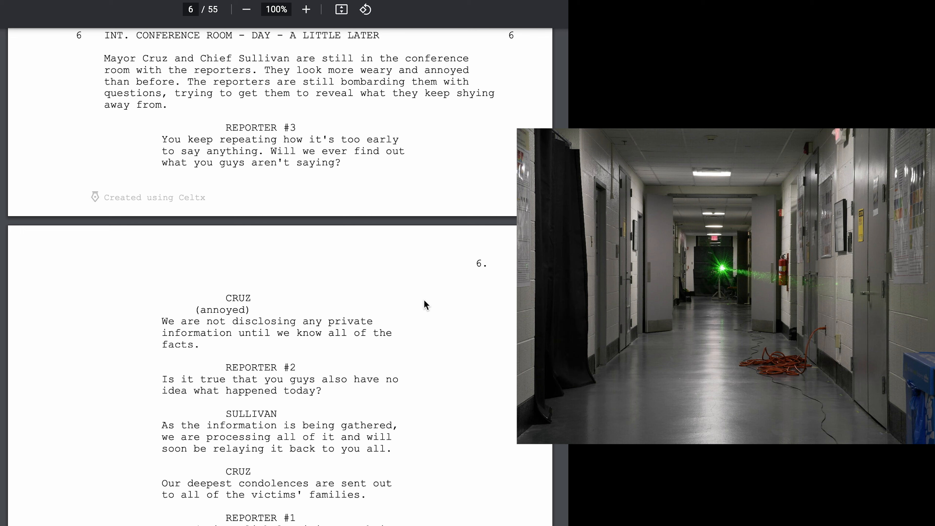
pyautogui.scroll(-3)
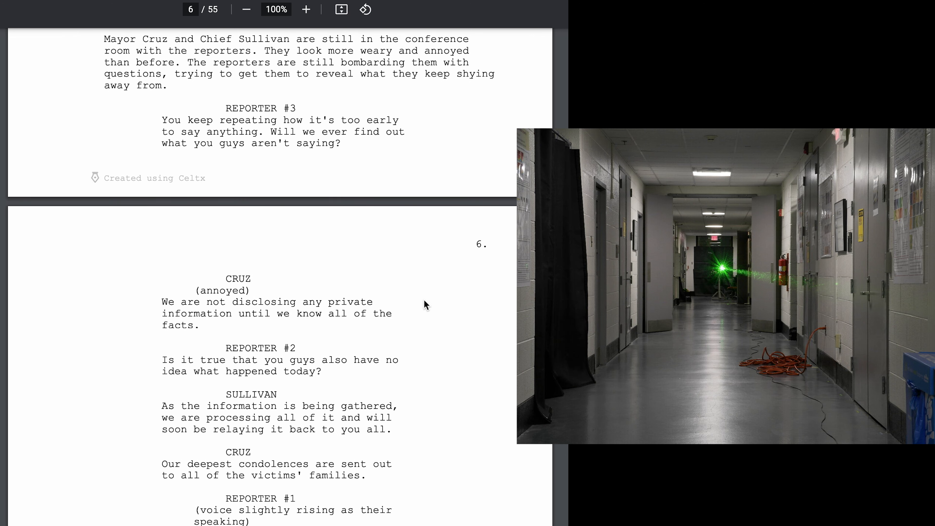
pyautogui.scroll(3)
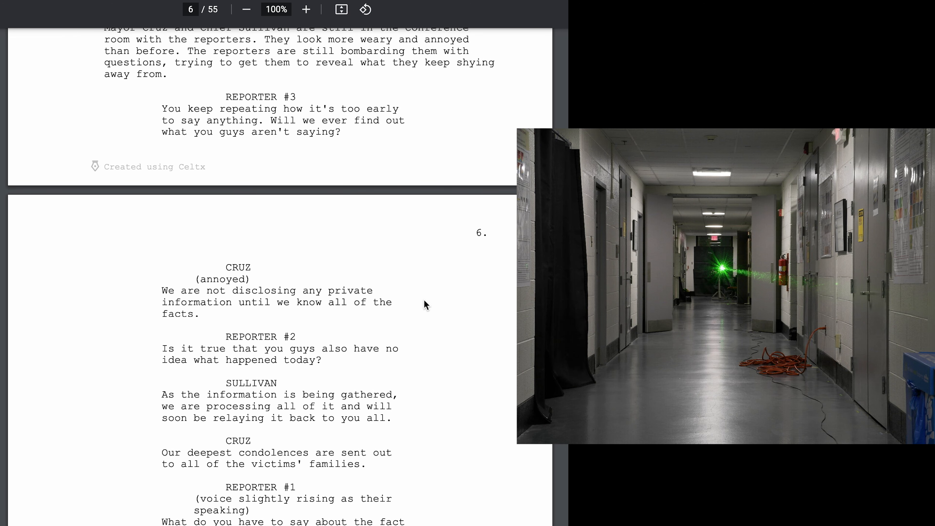
pyautogui.scroll(-3)
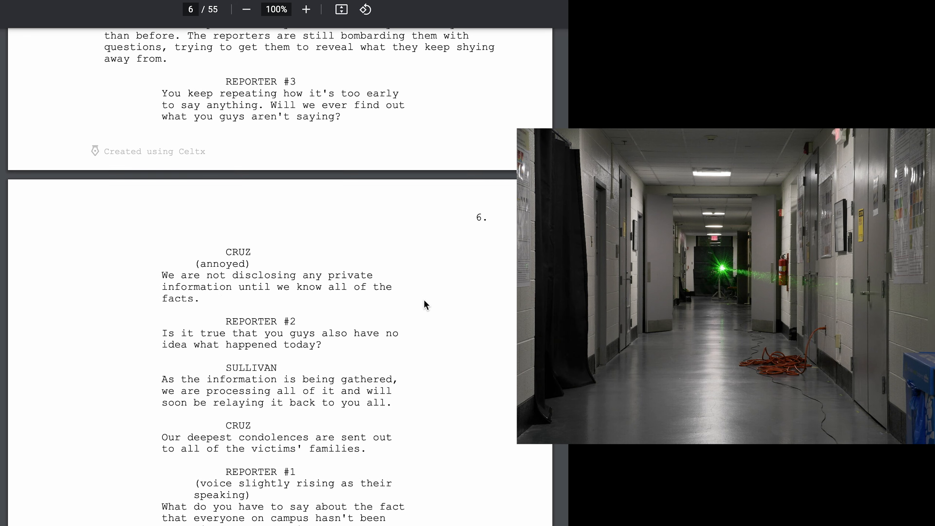
pyautogui.scroll(-3)
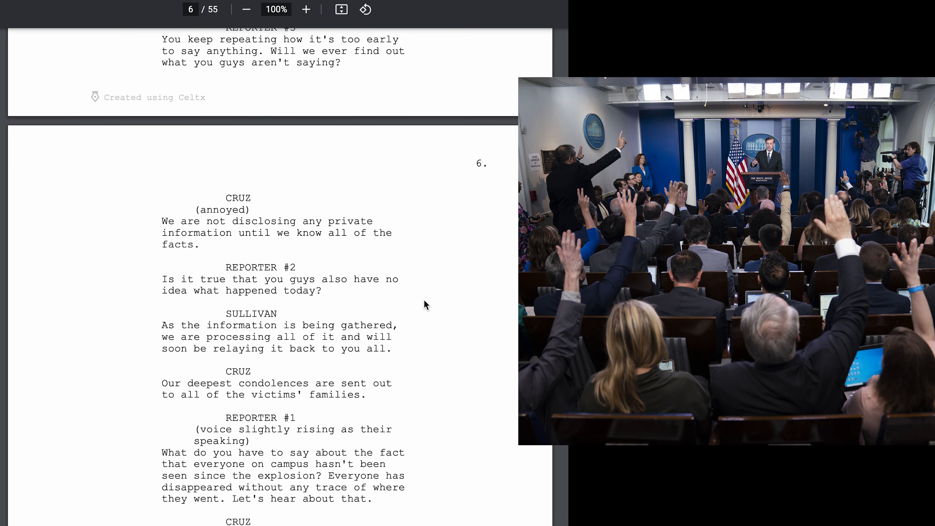
pyautogui.scroll(-3)
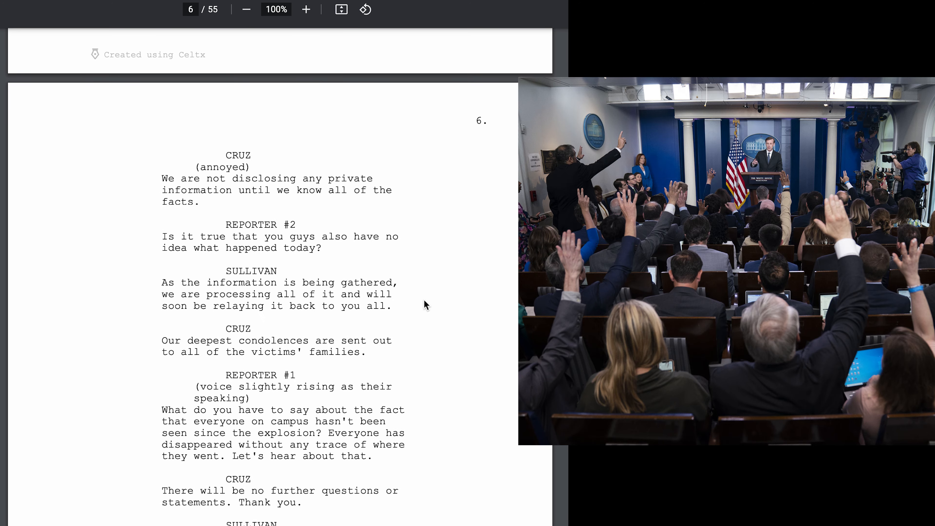
pyautogui.scroll(3)
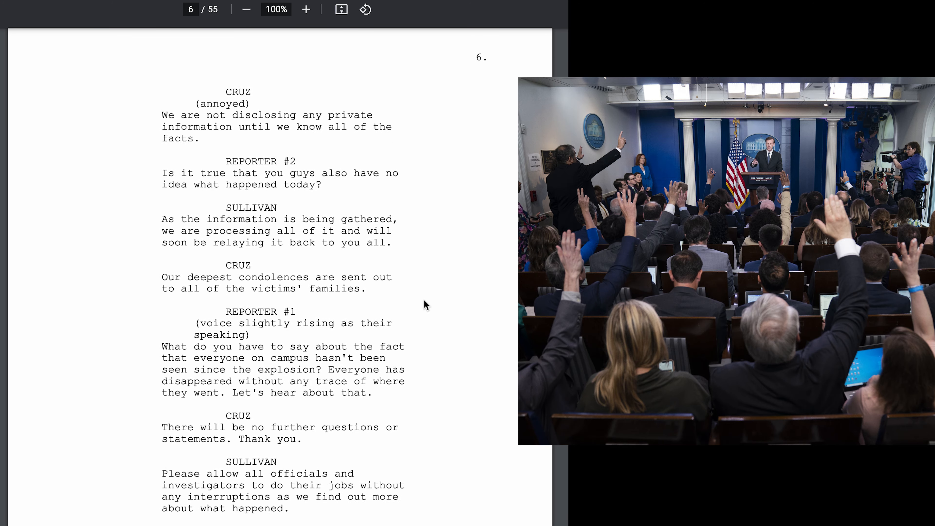
pyautogui.scroll(-3)
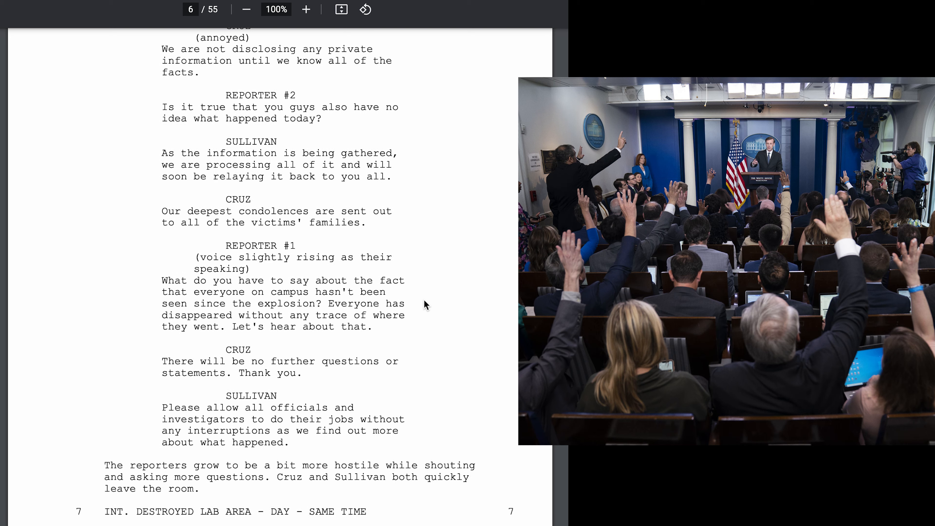
pyautogui.scroll(-3)
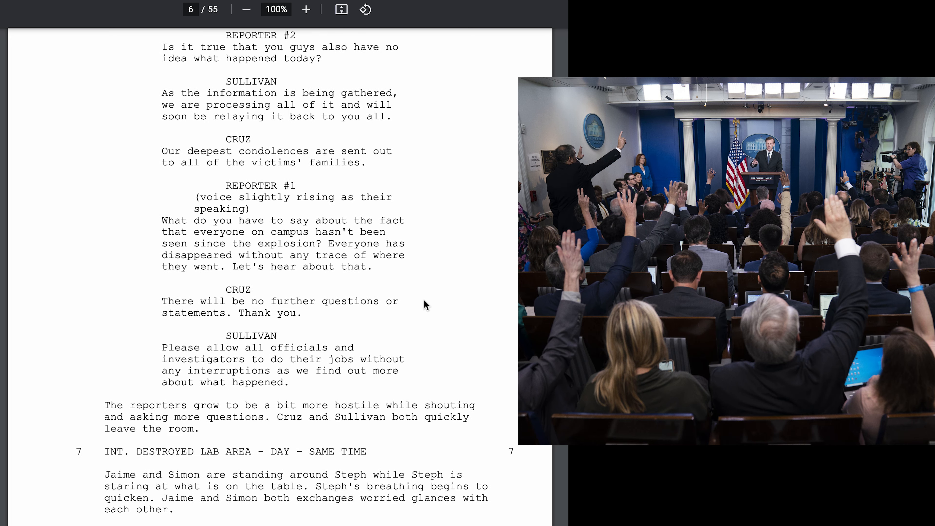
pyautogui.scroll(-3)
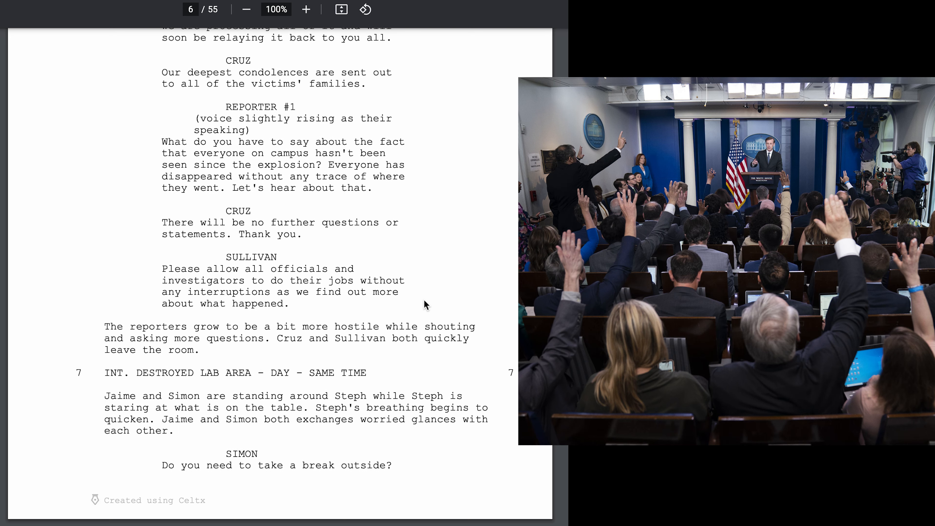
pyautogui.scroll(-3)
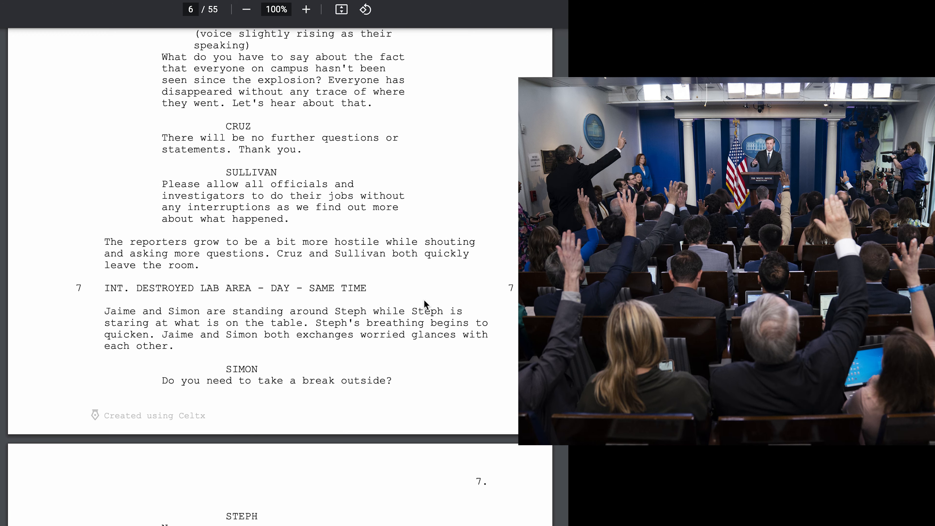
pyautogui.scroll(-3)
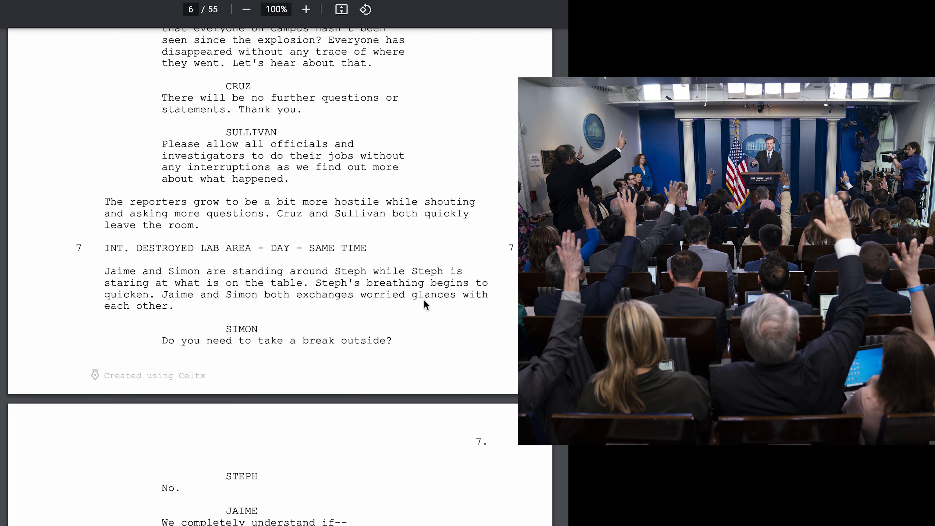
pyautogui.scroll(-3)
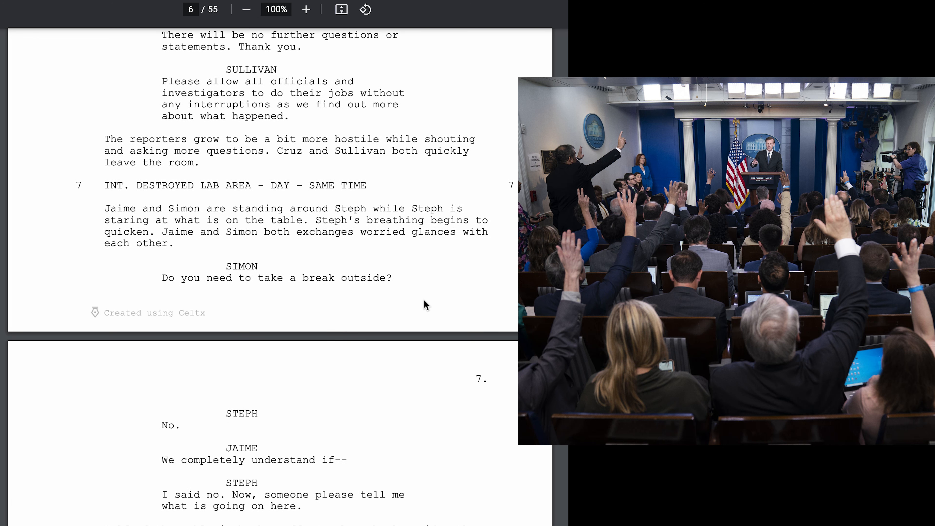
pyautogui.scroll(-3)
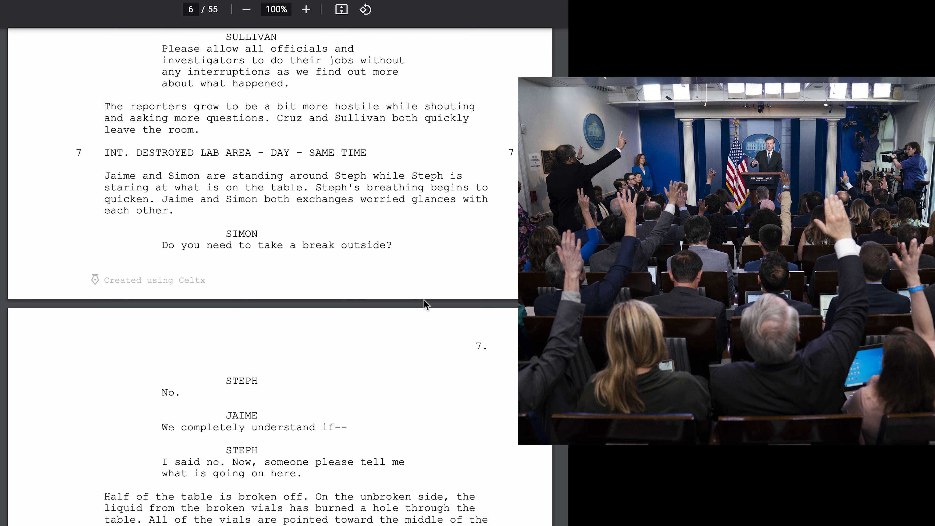
pyautogui.scroll(-3)
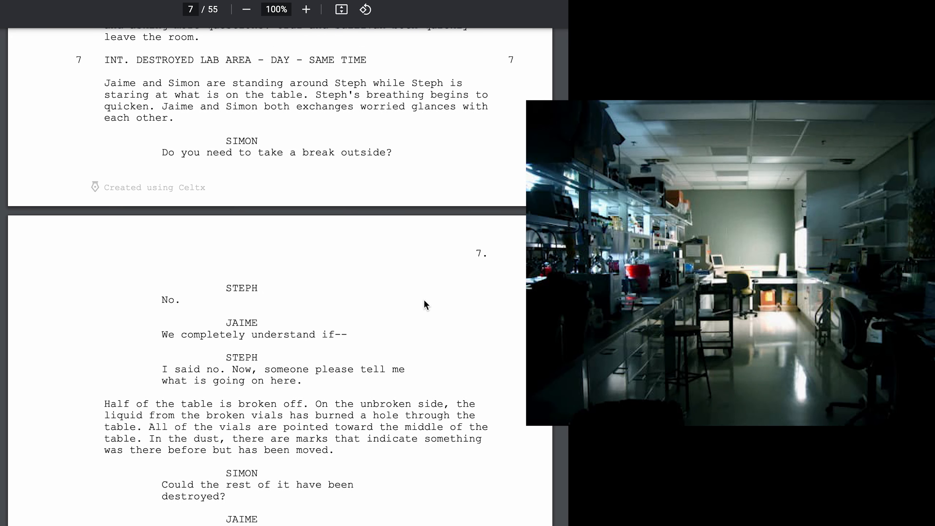
pyautogui.scroll(3)
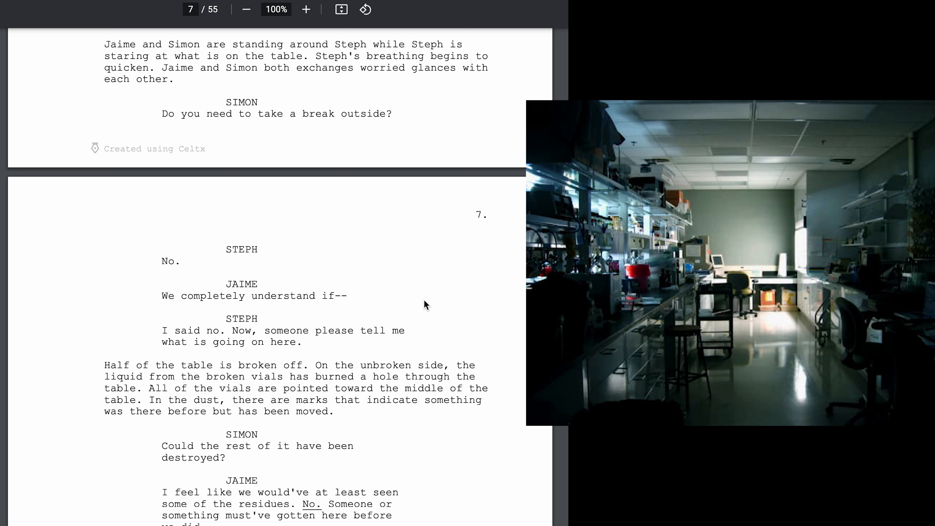
pyautogui.scroll(3)
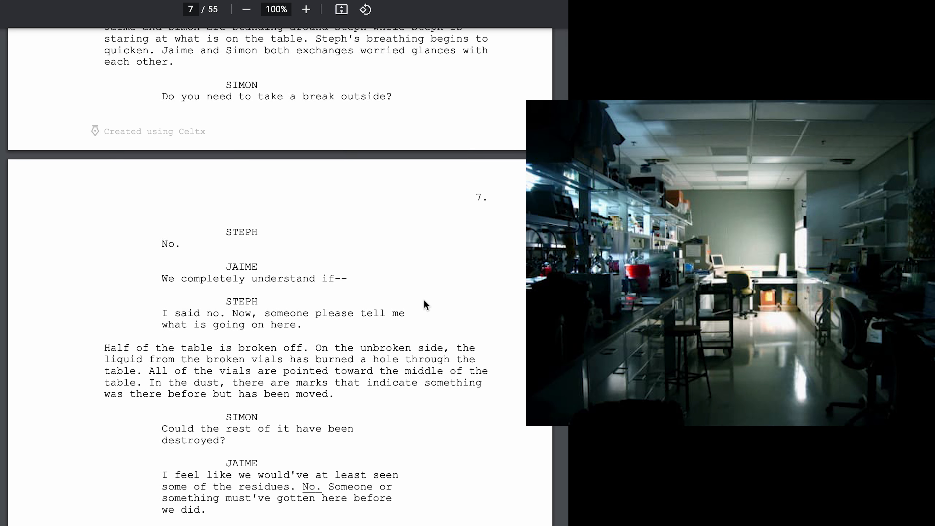
pyautogui.scroll(-3)
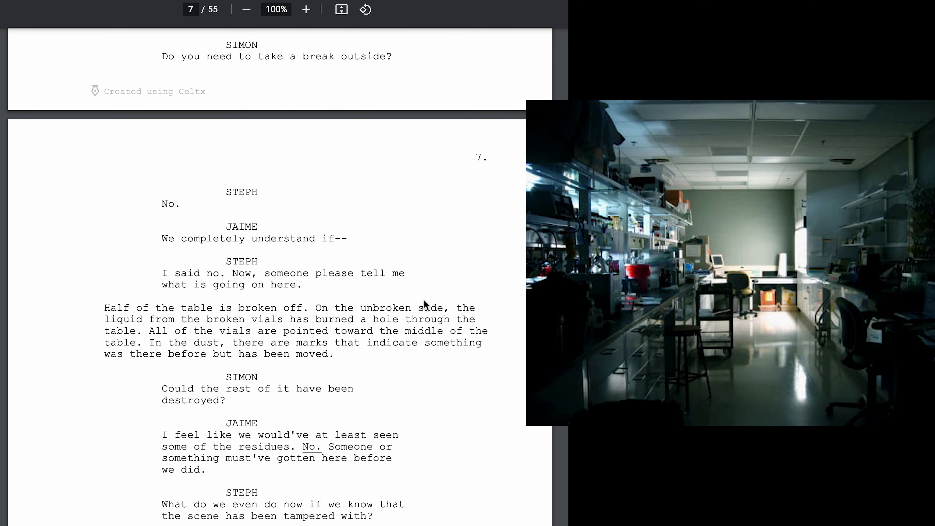
pyautogui.scroll(-3)
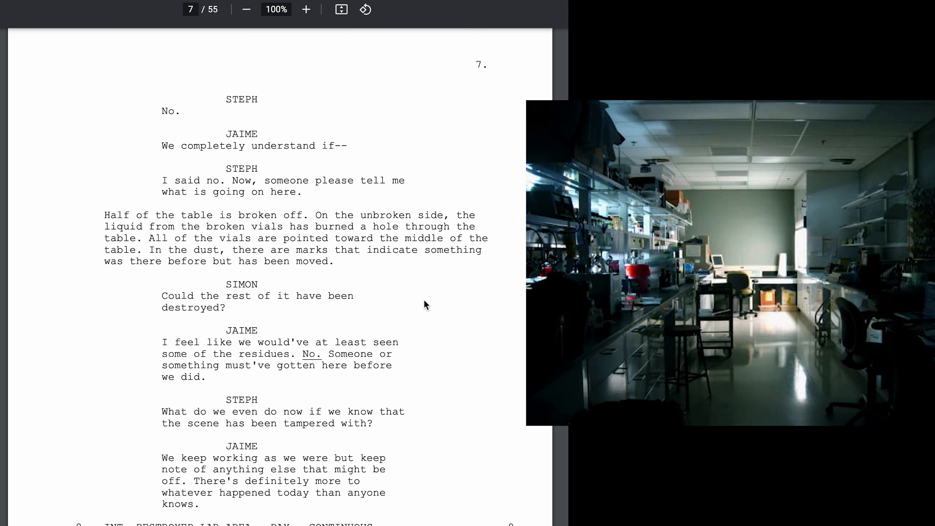
pyautogui.scroll(-3)
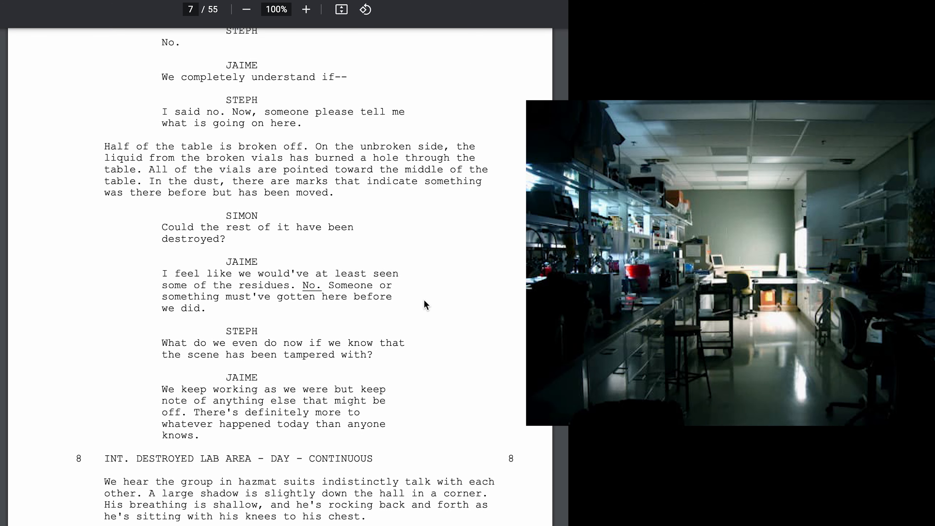
pyautogui.scroll(-3)
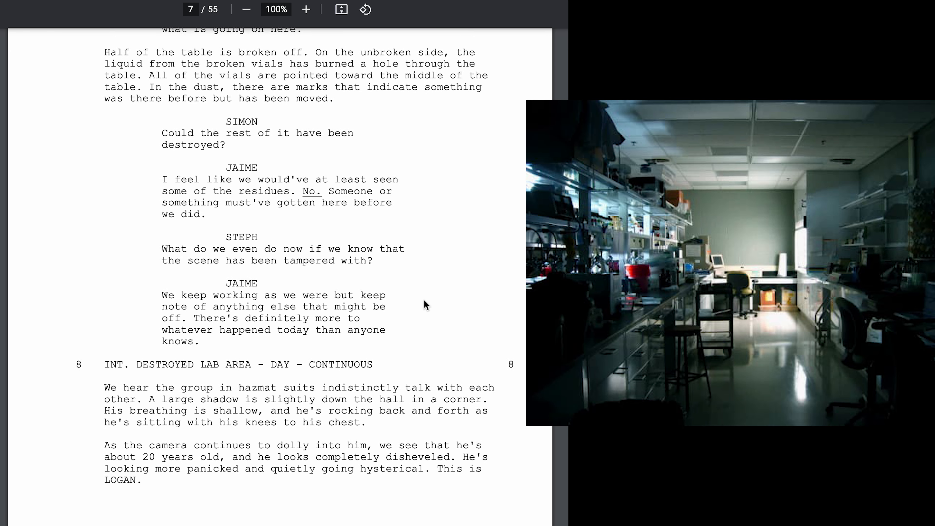
pyautogui.scroll(-3)
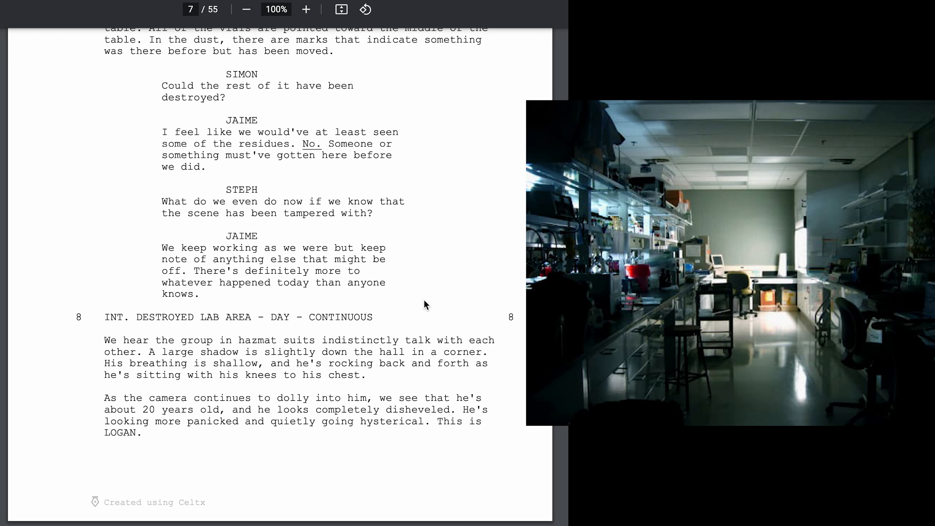
pyautogui.scroll(-3)
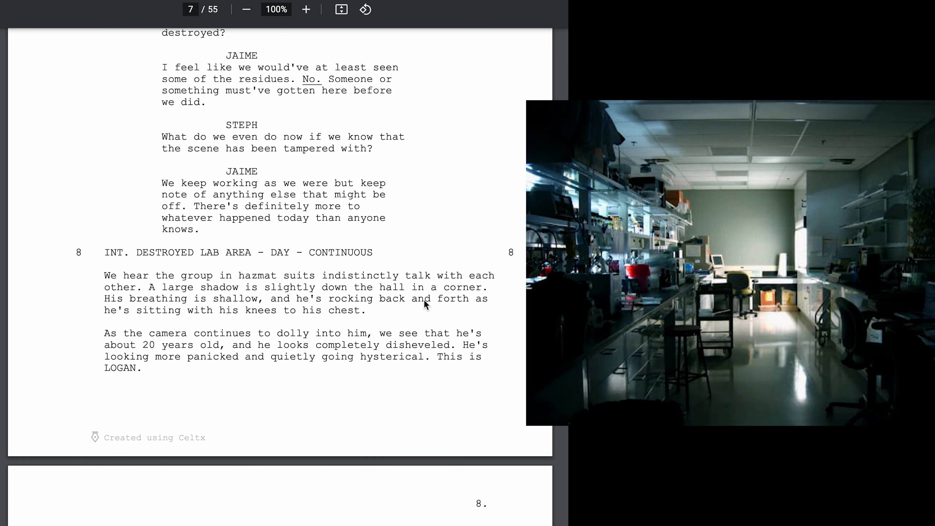
pyautogui.scroll(-3)
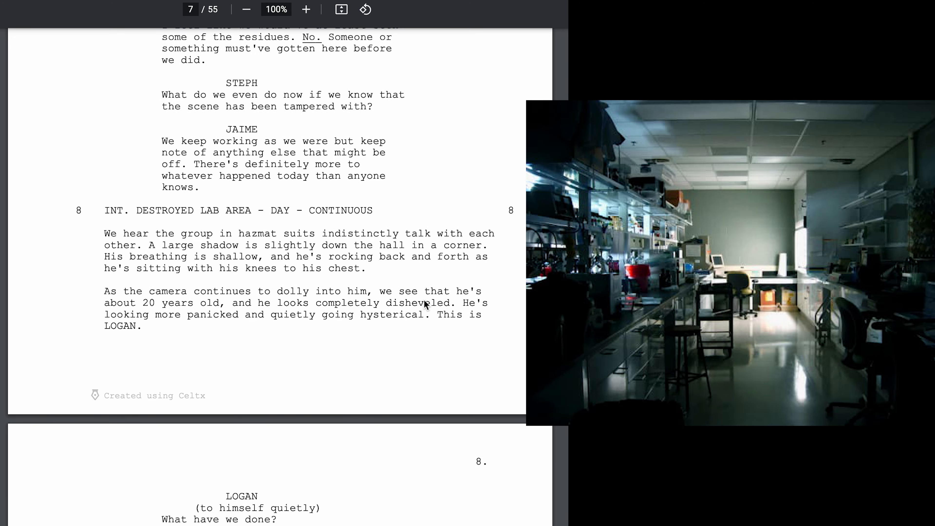
pyautogui.scroll(-3)
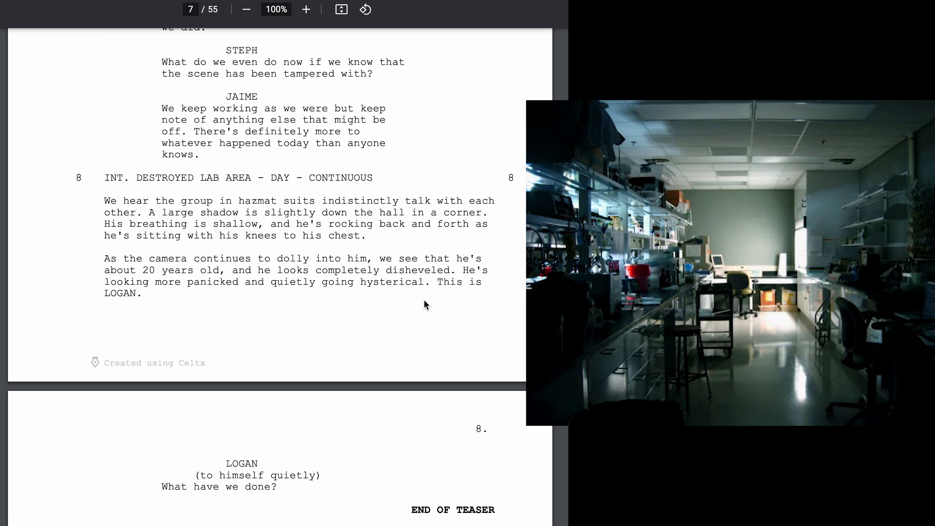
pyautogui.scroll(-3)
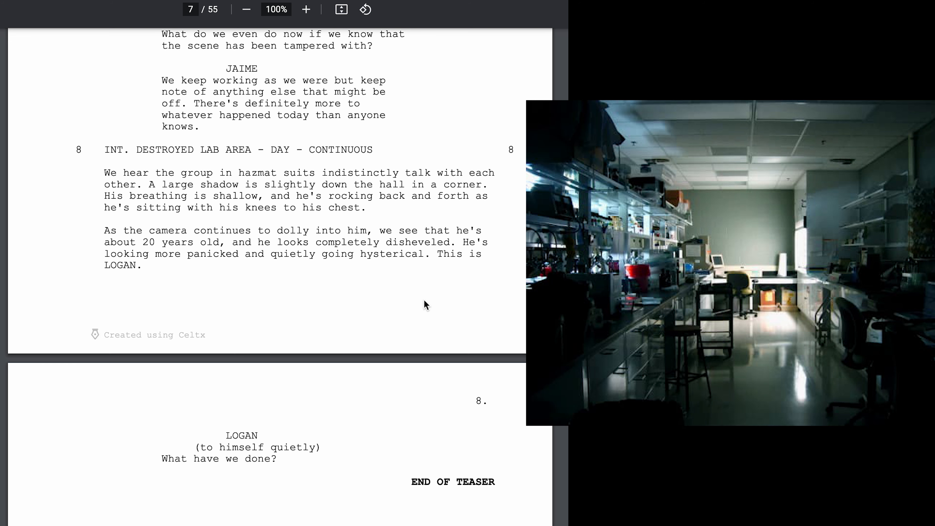
pyautogui.scroll(-3)
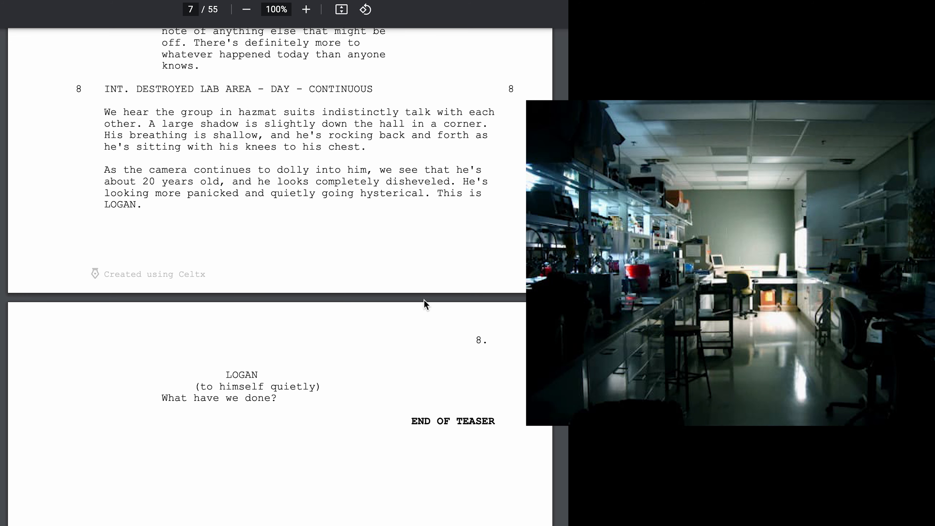
pyautogui.scroll(-3)
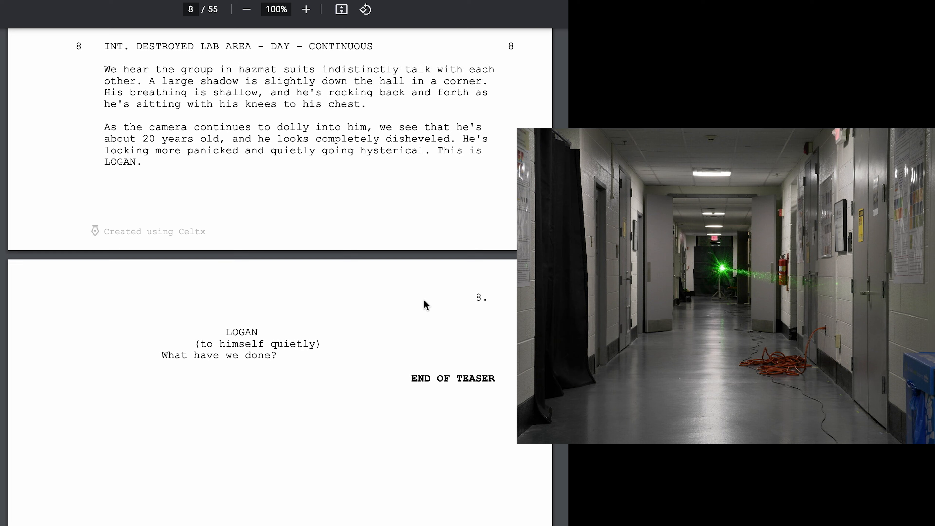
pyautogui.scroll(3)
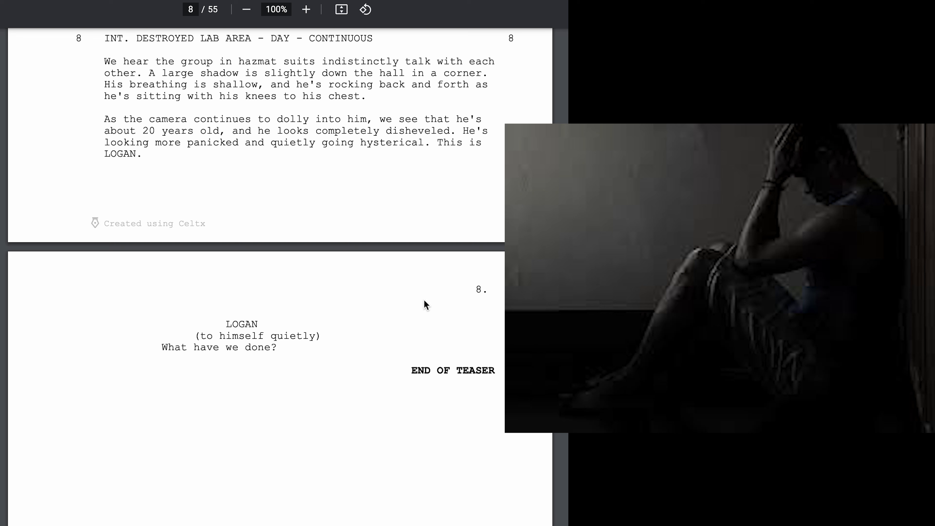
pyautogui.scroll(-3)
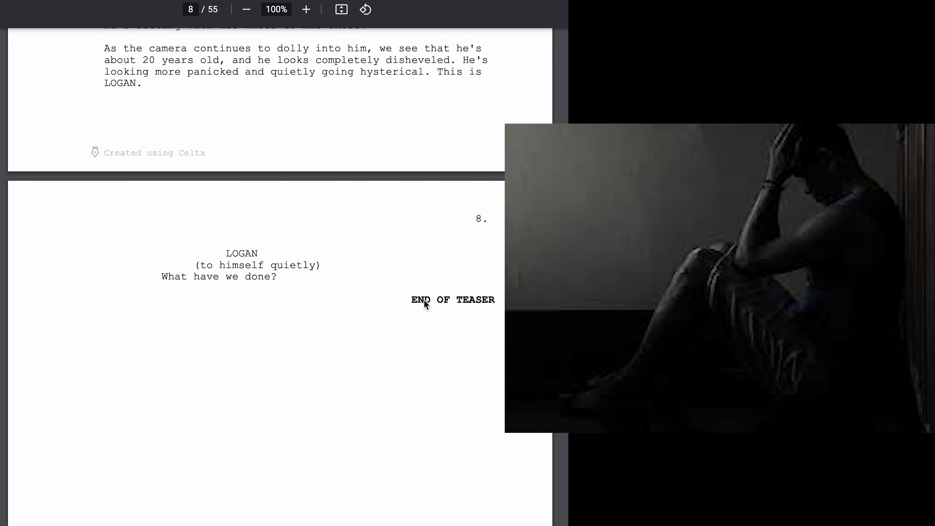